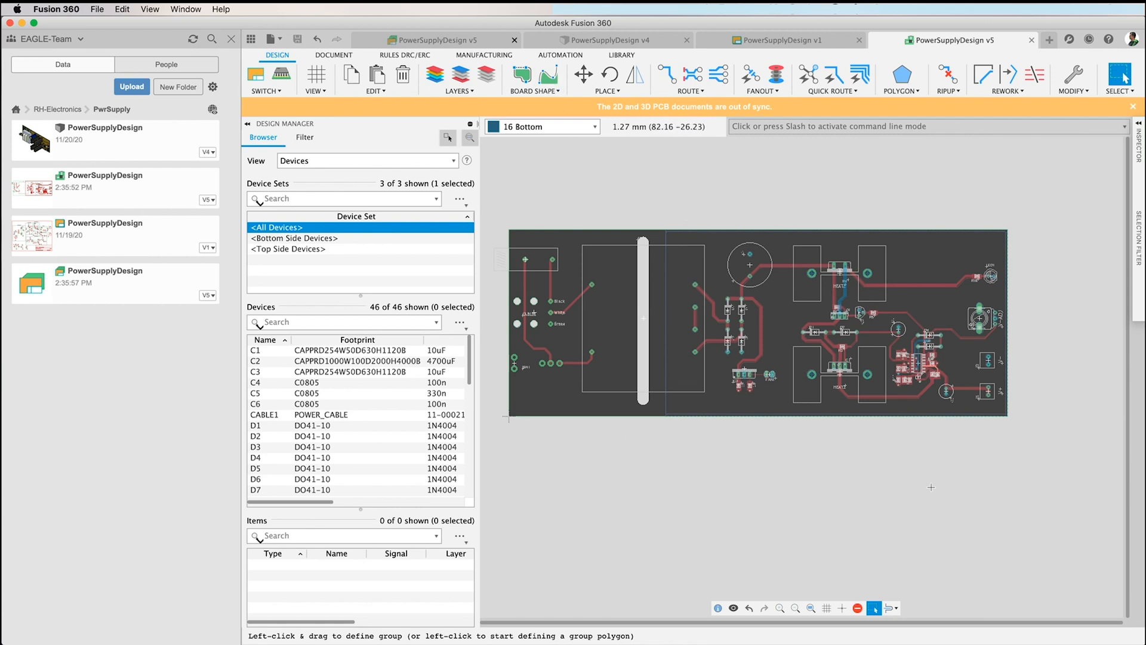
pyautogui.moveTo(805, 240)
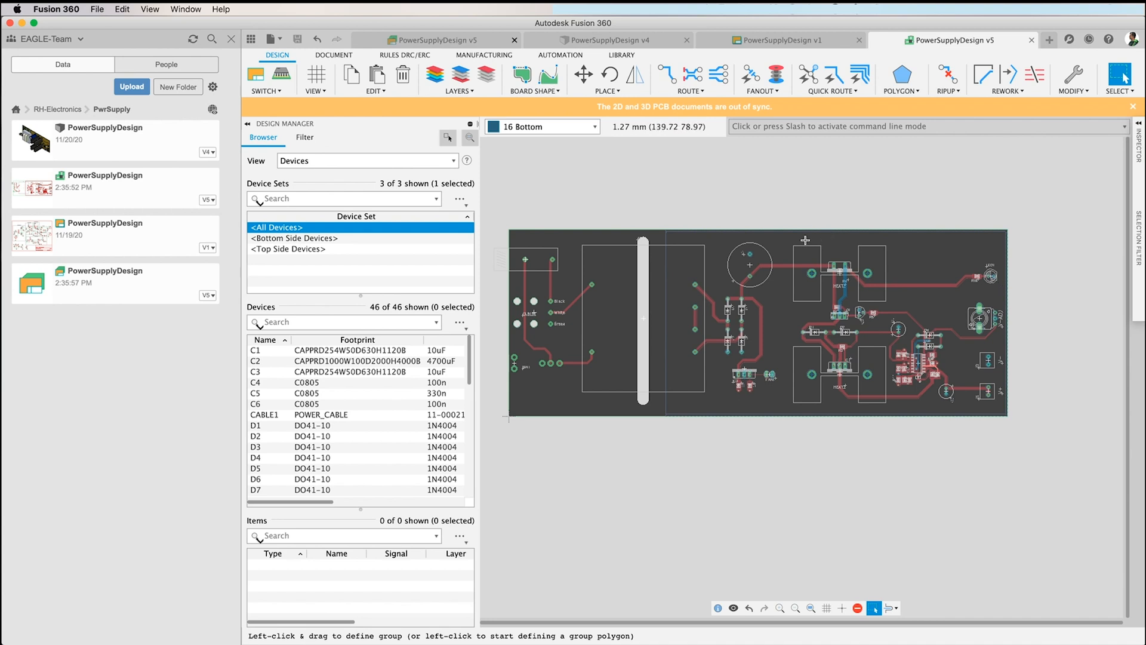
# Step: Open the File dropdown in the application bar to list the file commands
pyautogui.click(271, 40)
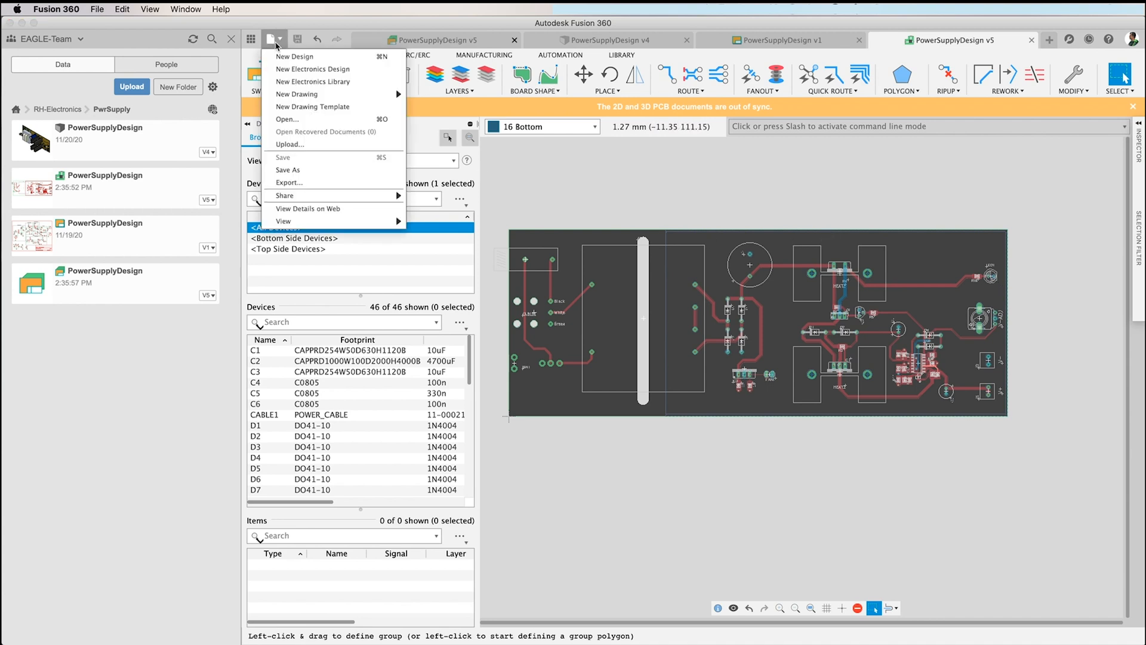
# Step: Create a new empty PCB design and save it as 'panel' in RH-Electronics > PwrSupply
pyautogui.click(273, 40)
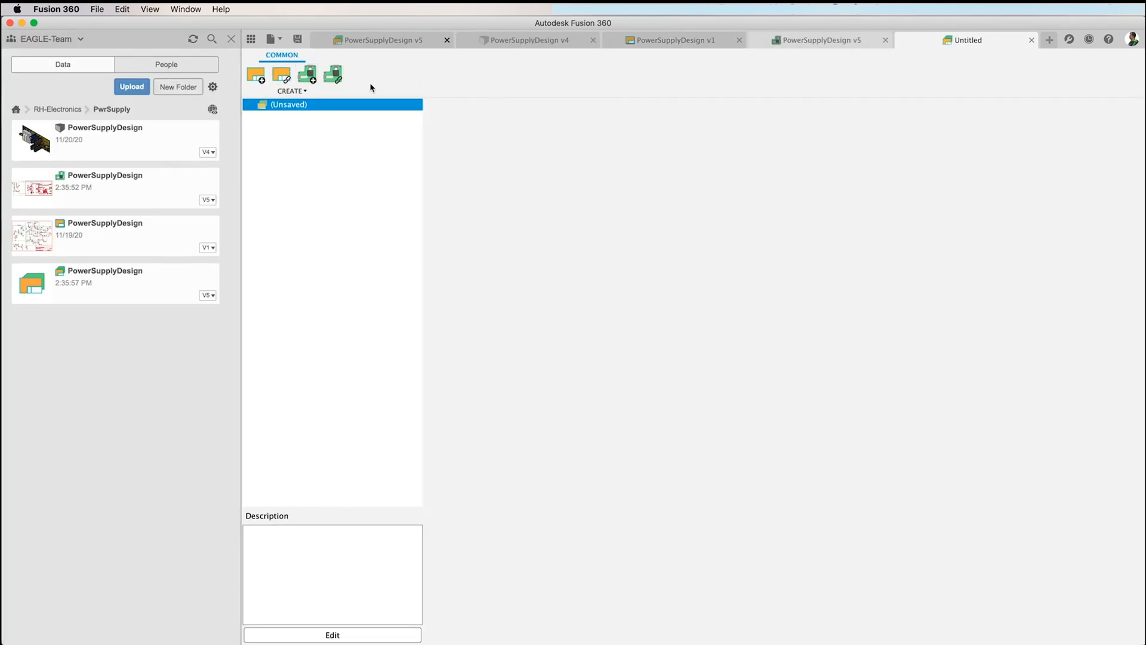
pyautogui.moveTo(307, 74)
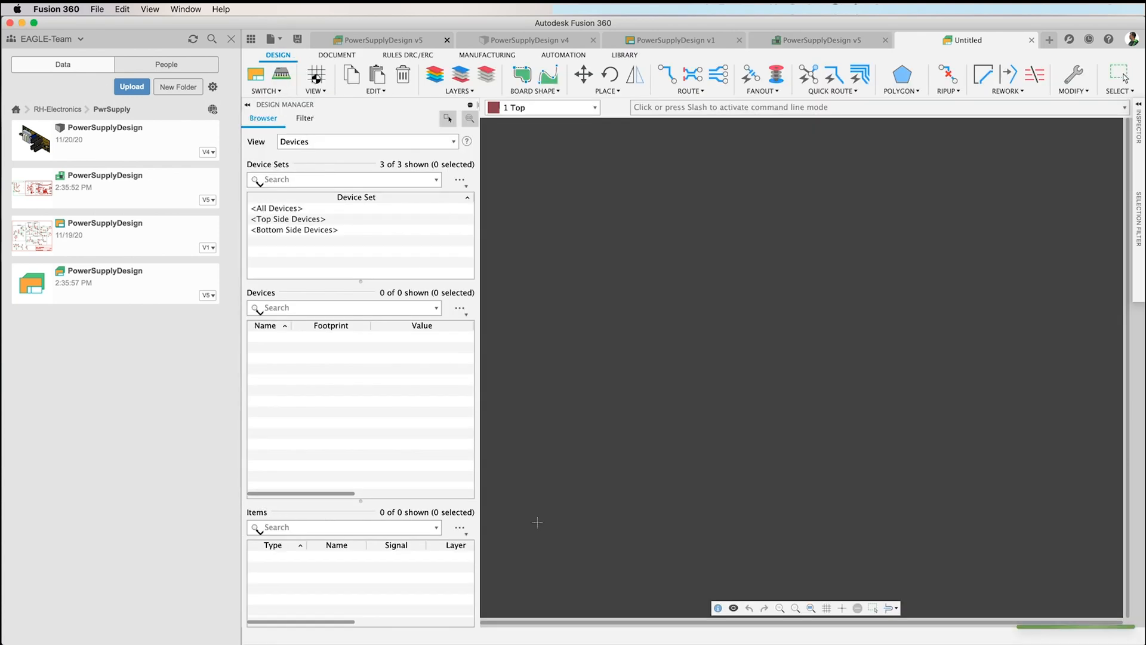
pyautogui.click(277, 207)
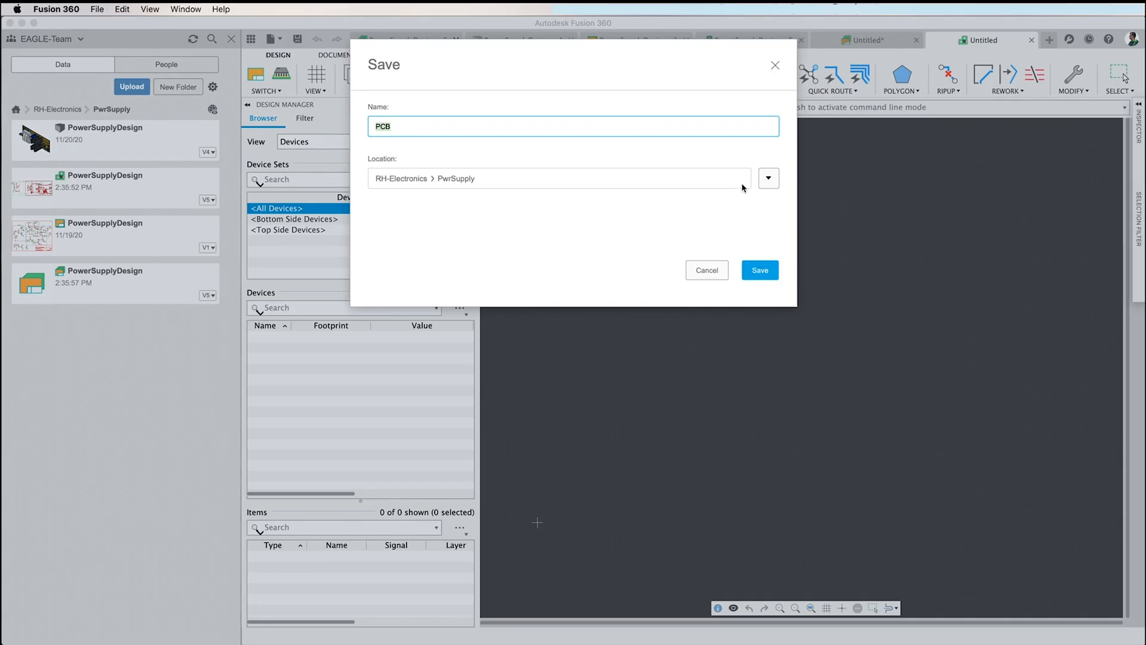
pyautogui.write('panel')
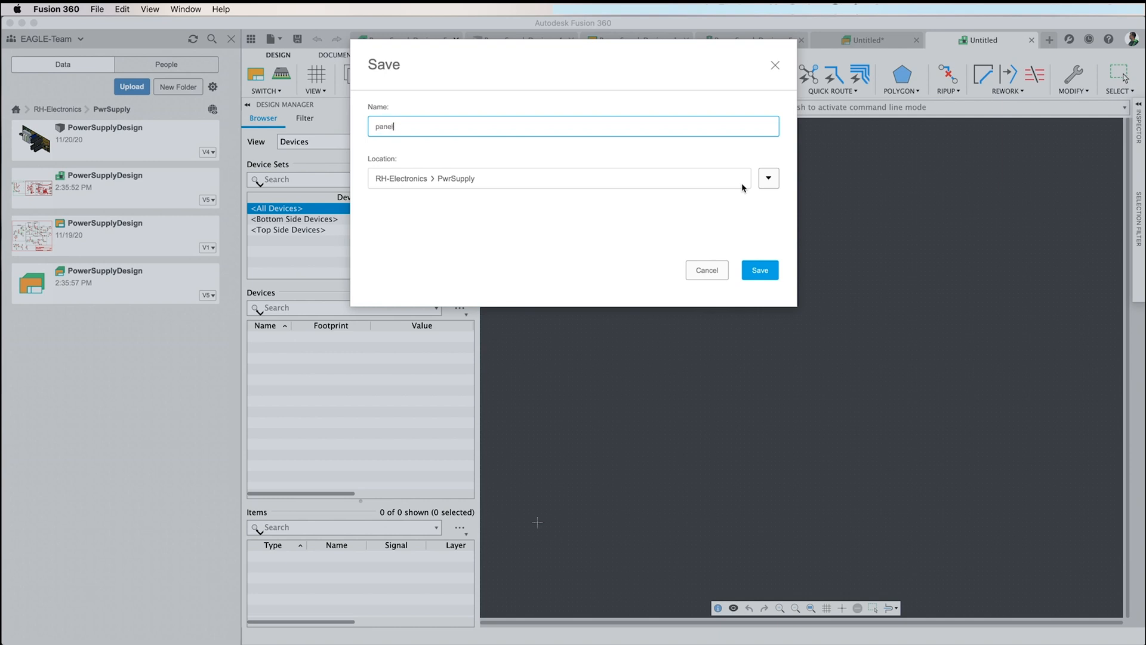
pyautogui.click(759, 270)
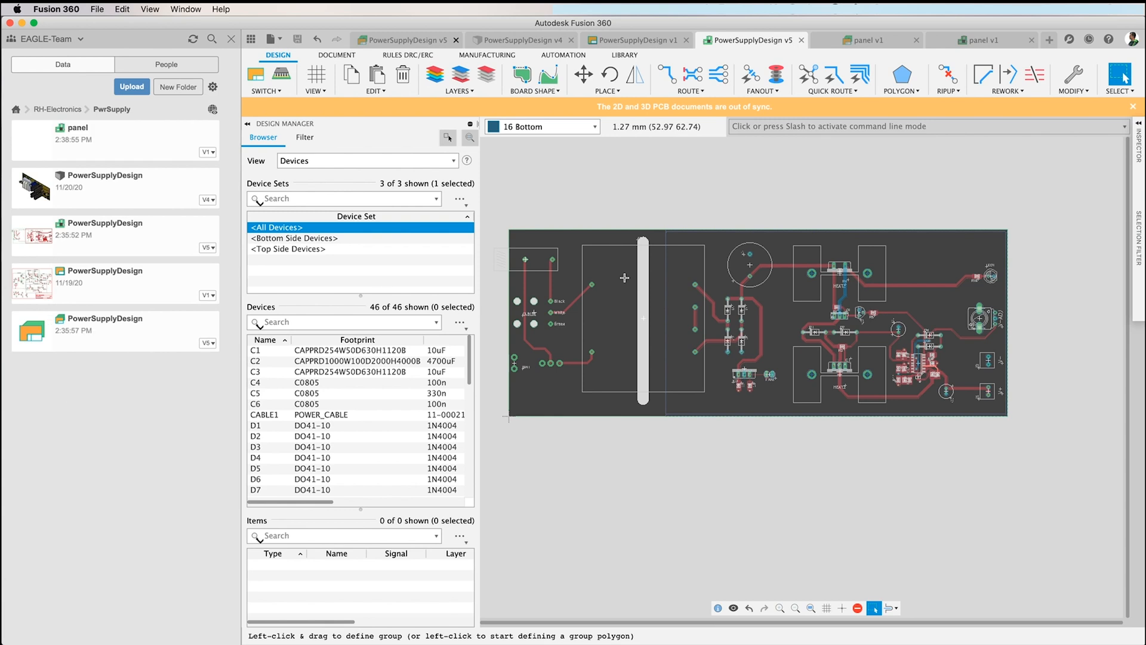
pyautogui.moveTo(529, 217)
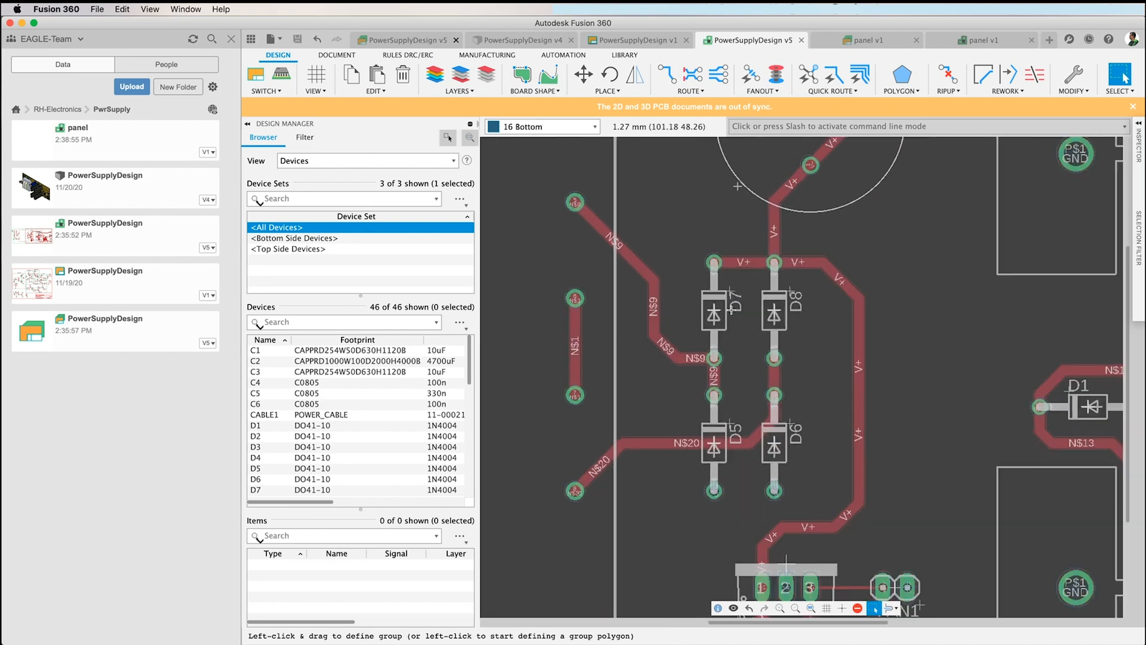
pyautogui.moveTo(756, 462)
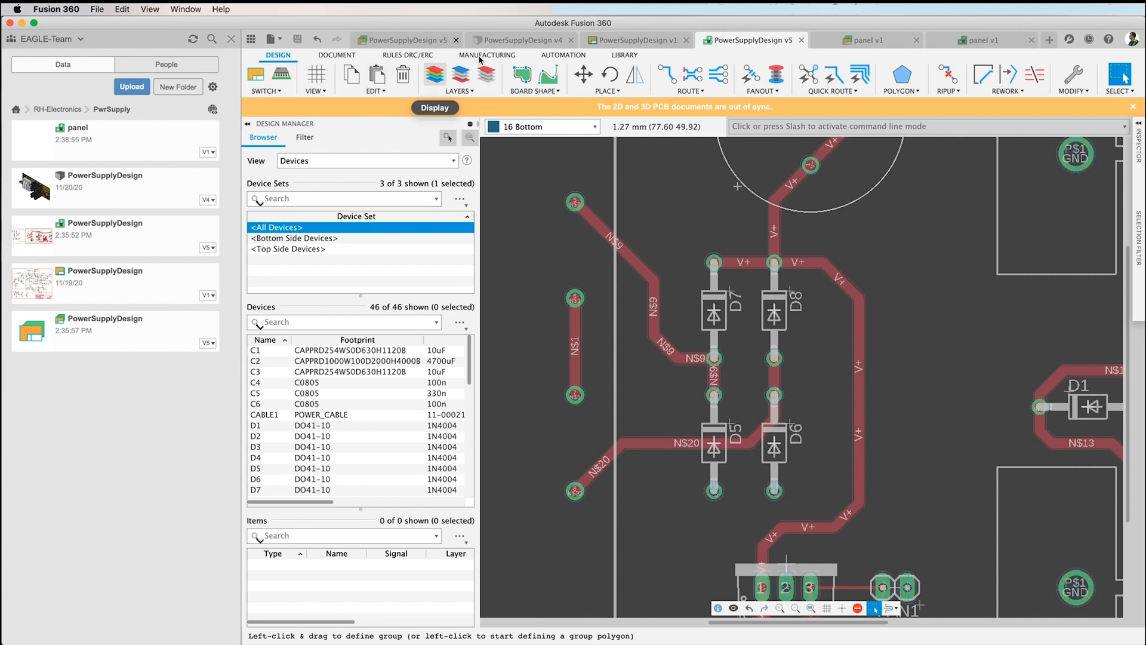
# Step: Run the panelize ULP on the PowerSupplyDesign v5 board via Automation > Run ULP
pyautogui.click(562, 55)
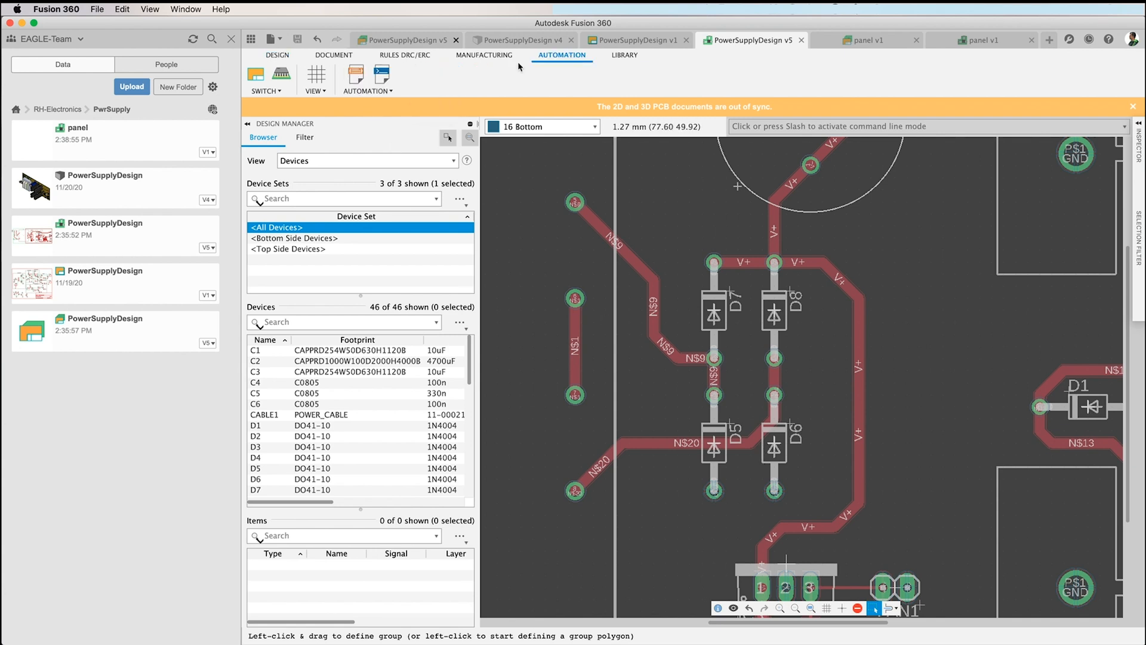
pyautogui.moveTo(356, 73)
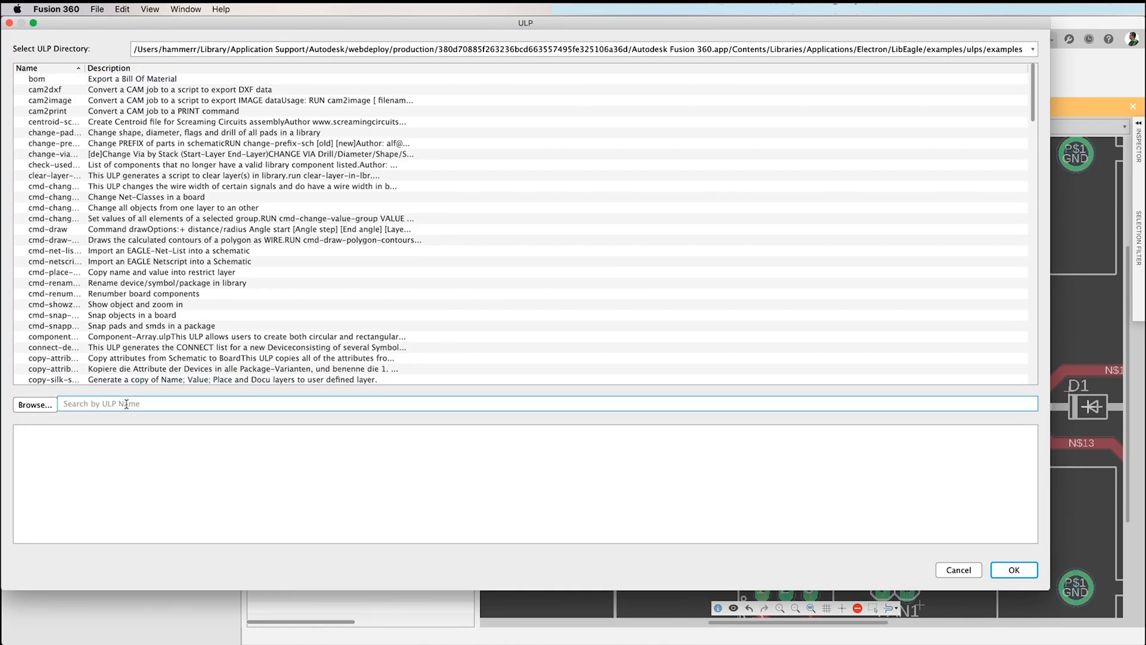
pyautogui.write('panelize')
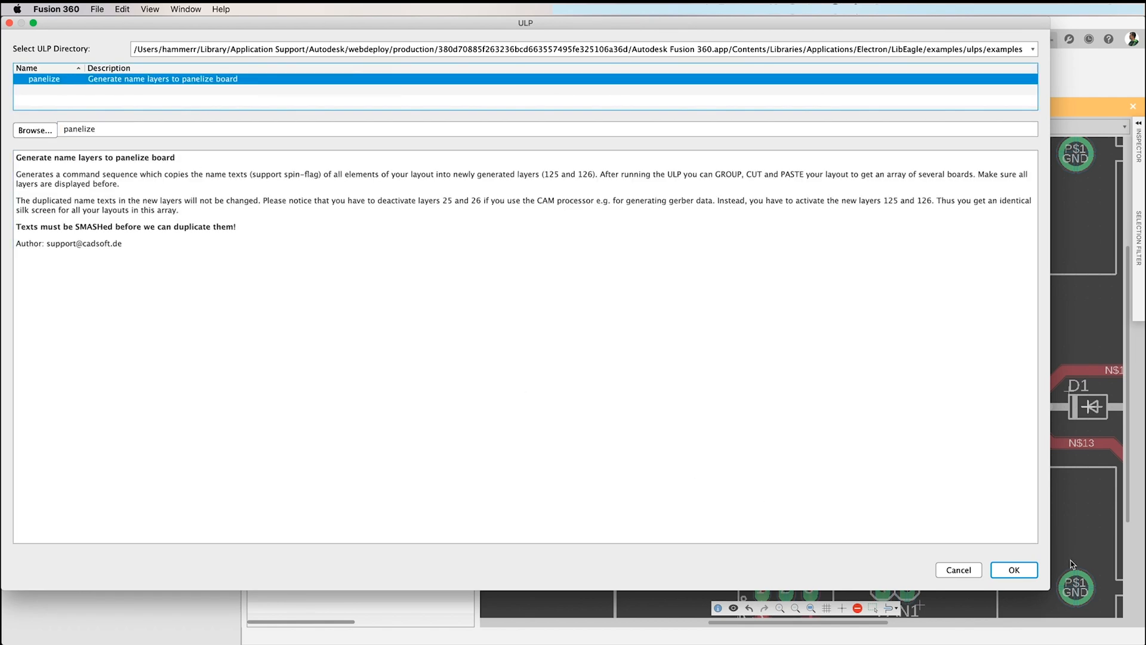
pyautogui.click(1013, 569)
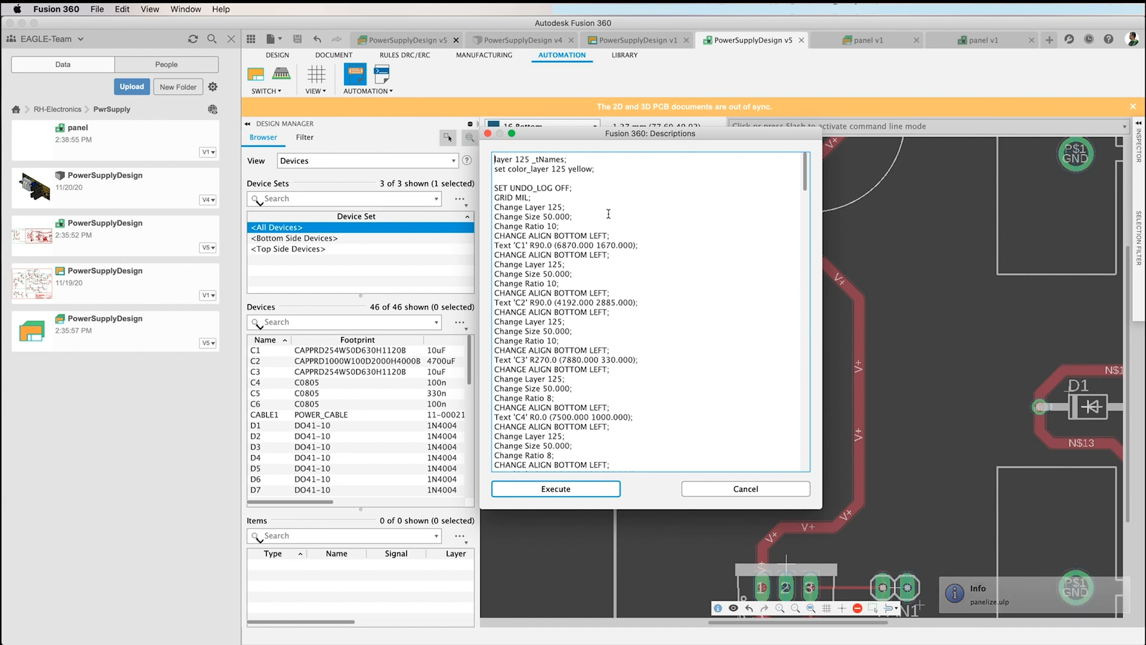
pyautogui.scroll(-3)
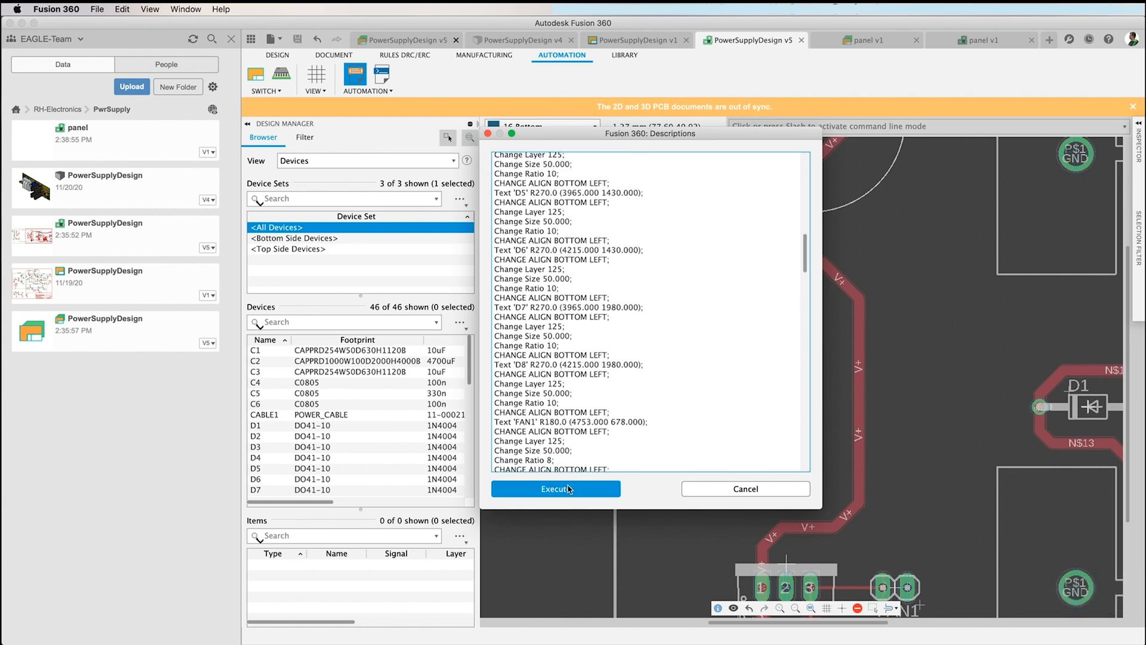
# Step: Execute the generated panelize commands, adding layer 125 tNames to the PowerSupplyDesign board
pyautogui.click(555, 489)
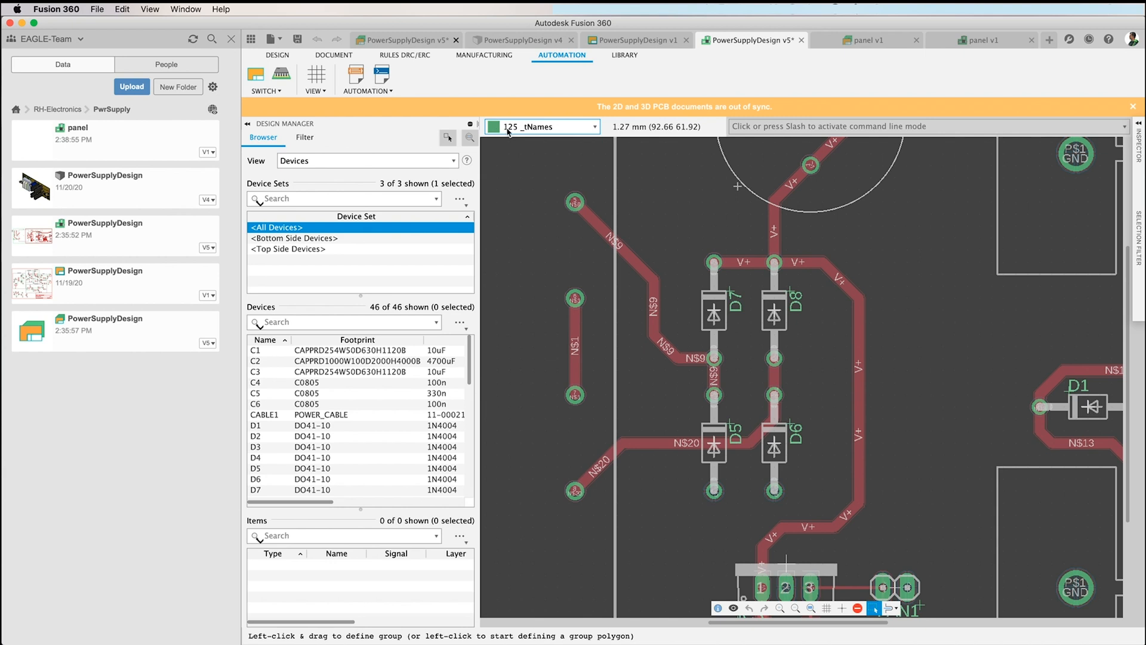
pyautogui.moveTo(523, 135)
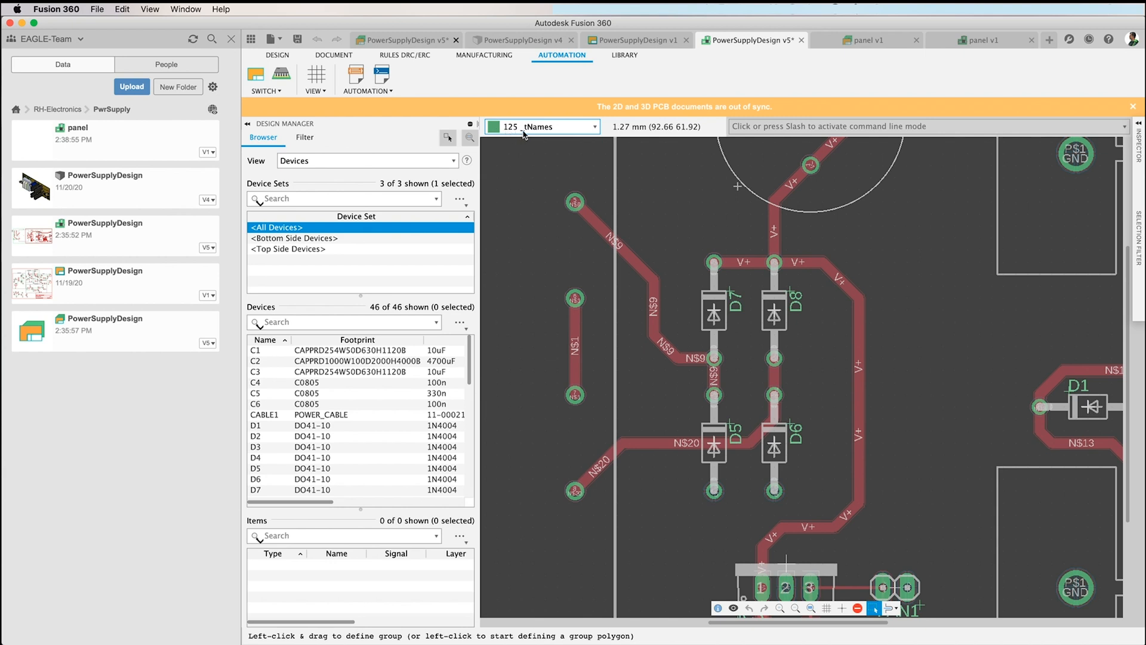
pyautogui.moveTo(525, 133)
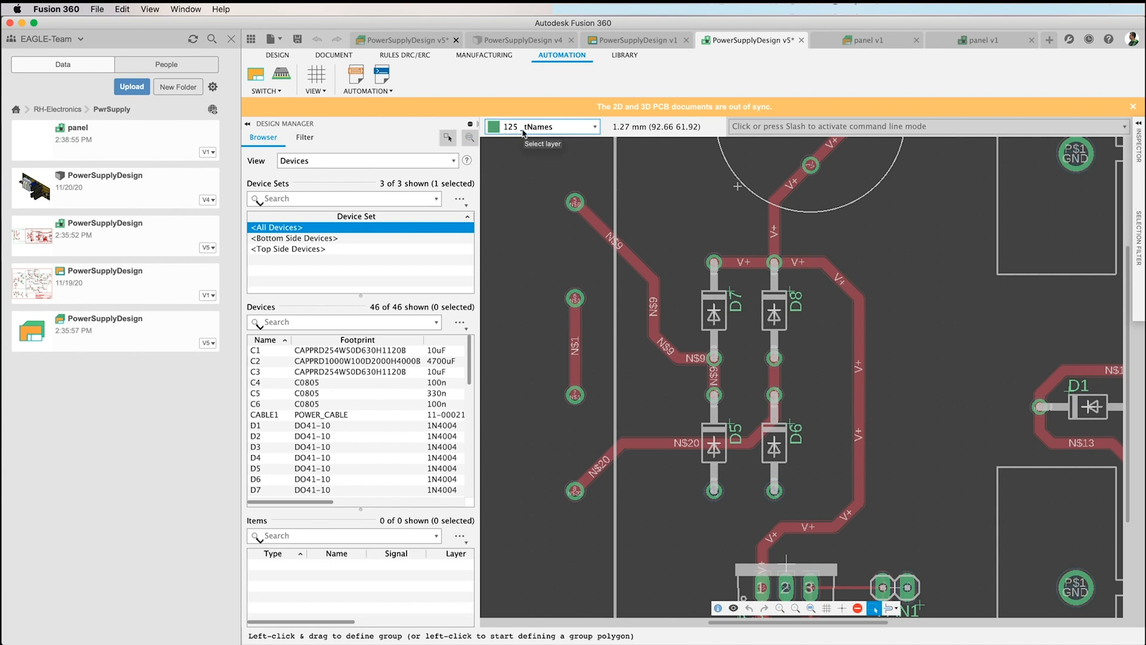
pyautogui.moveTo(540, 211)
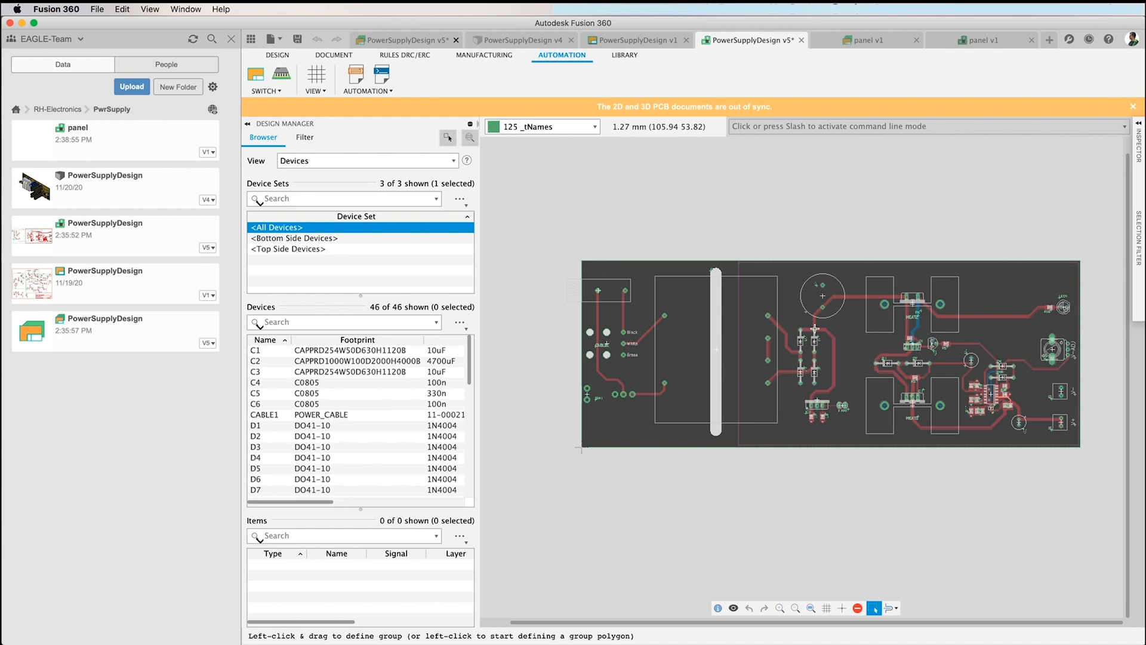
pyautogui.moveTo(505, 213)
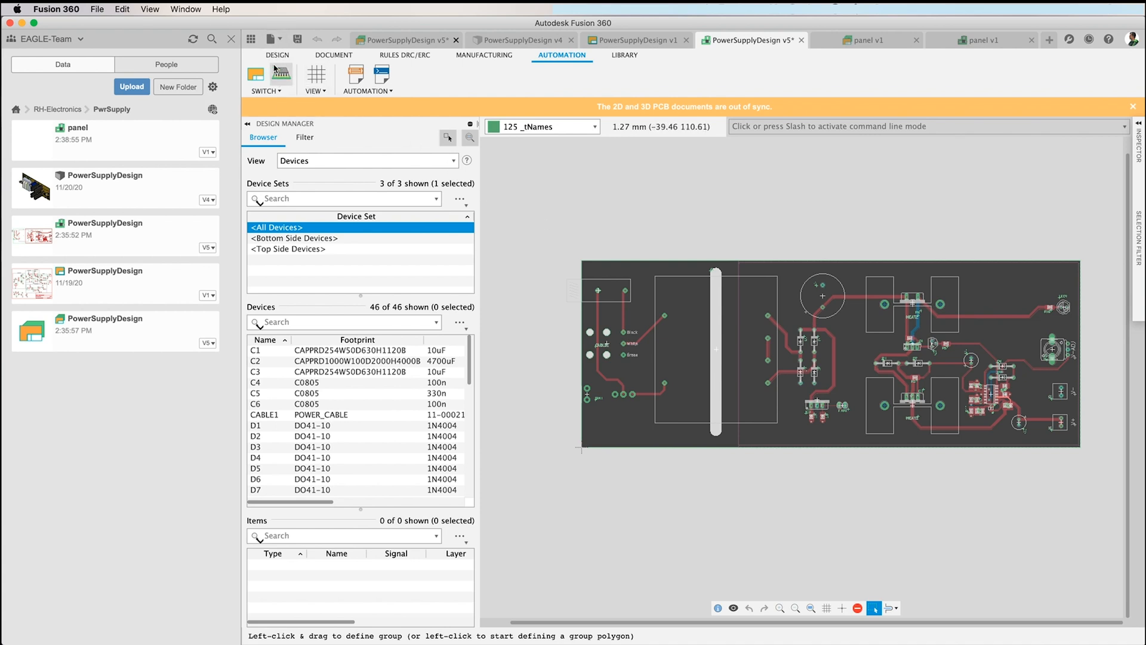
# Step: Show all board layers from Top through 125 _tNames in Visible Layers
pyautogui.click(277, 55)
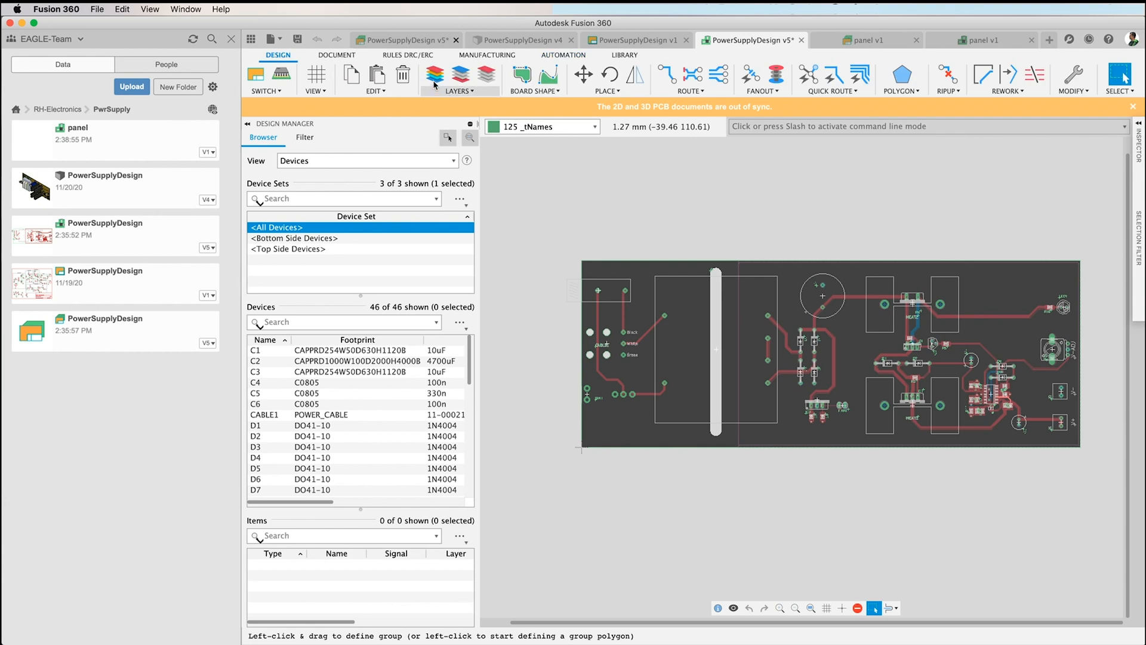
pyautogui.click(434, 75)
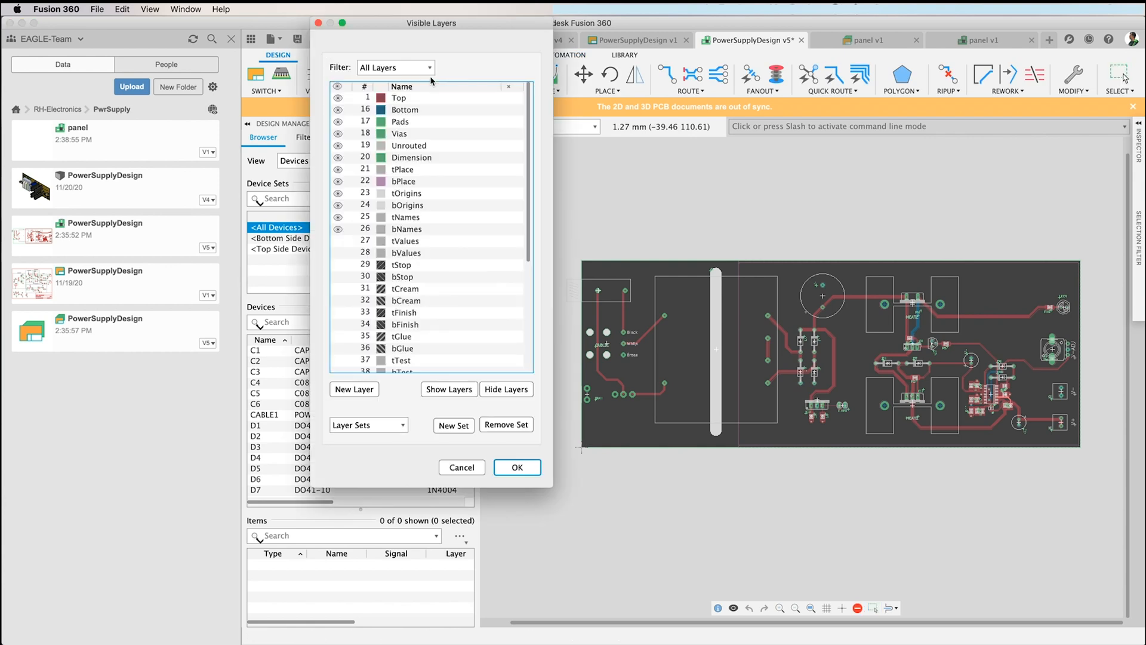
pyautogui.click(406, 241)
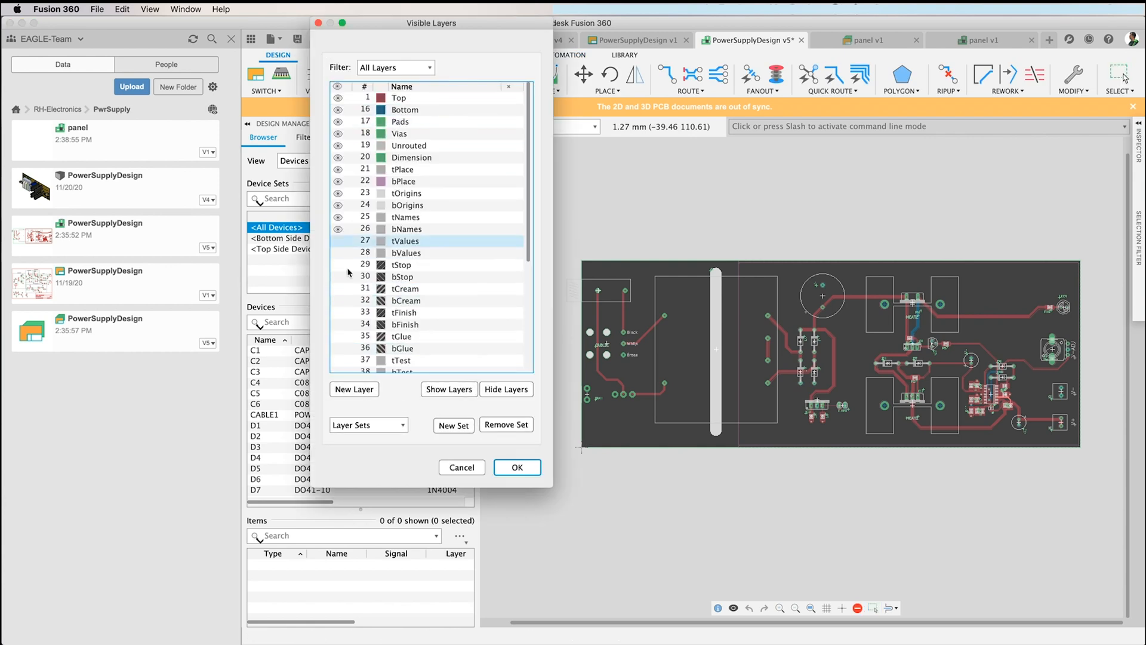
pyautogui.click(408, 205)
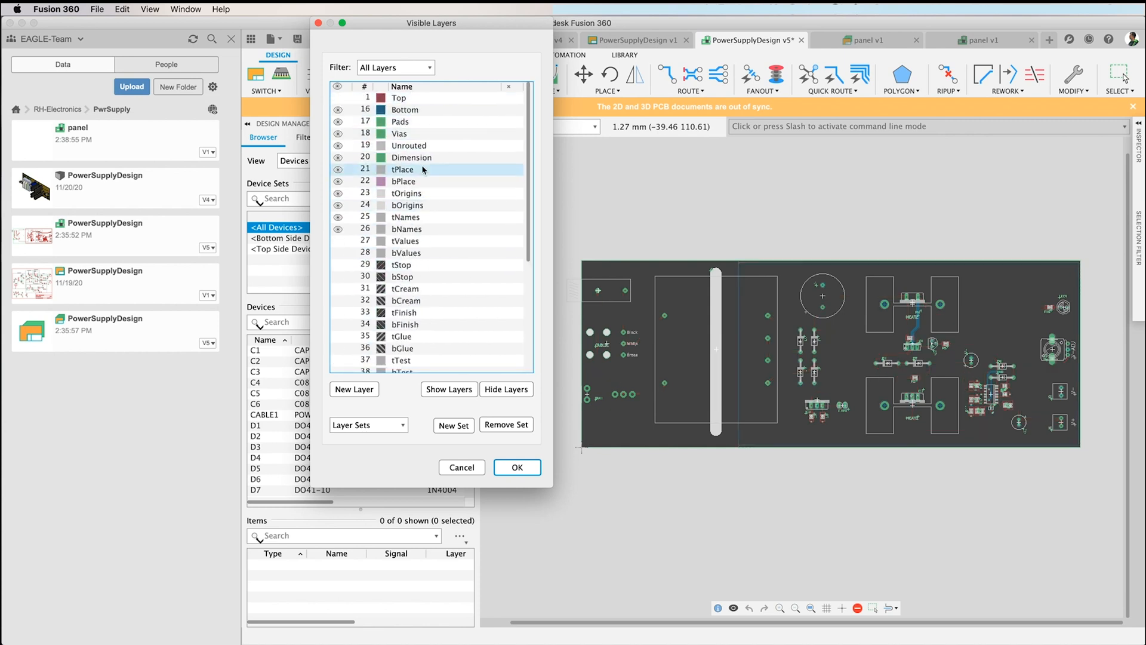
pyautogui.click(403, 180)
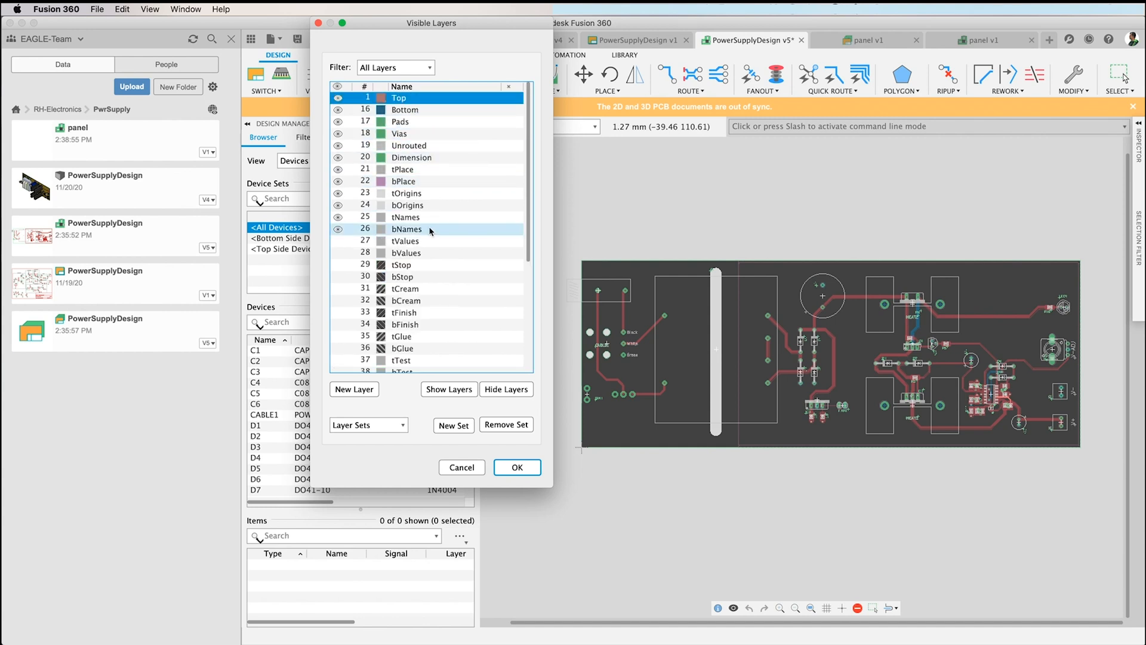
pyautogui.scroll(-3)
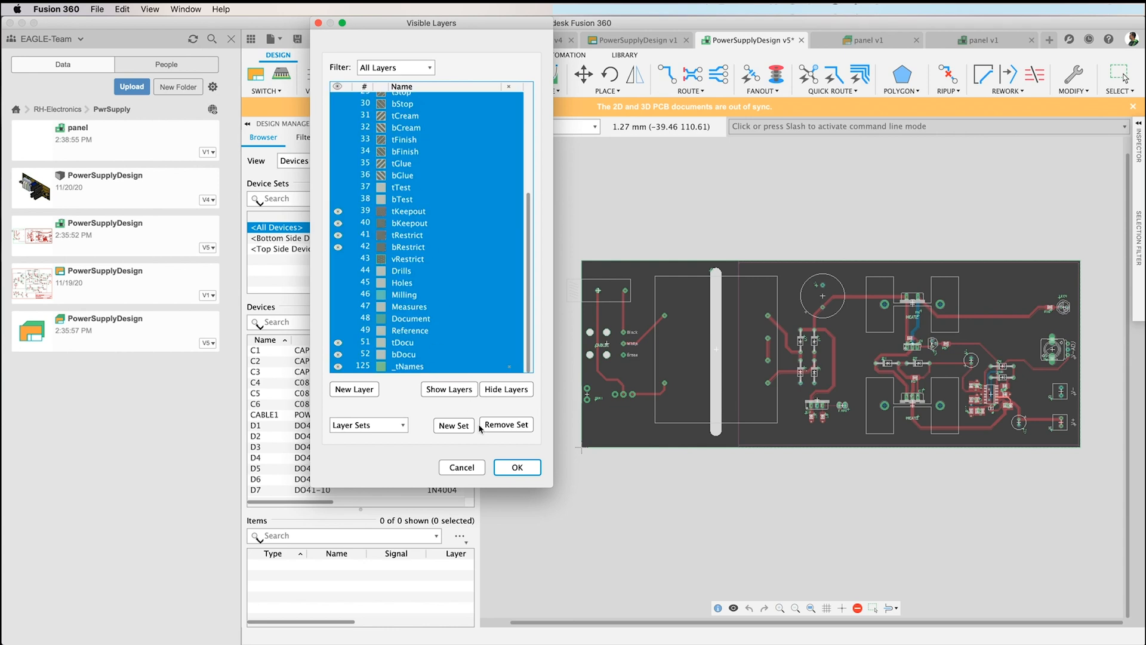
pyautogui.click(449, 389)
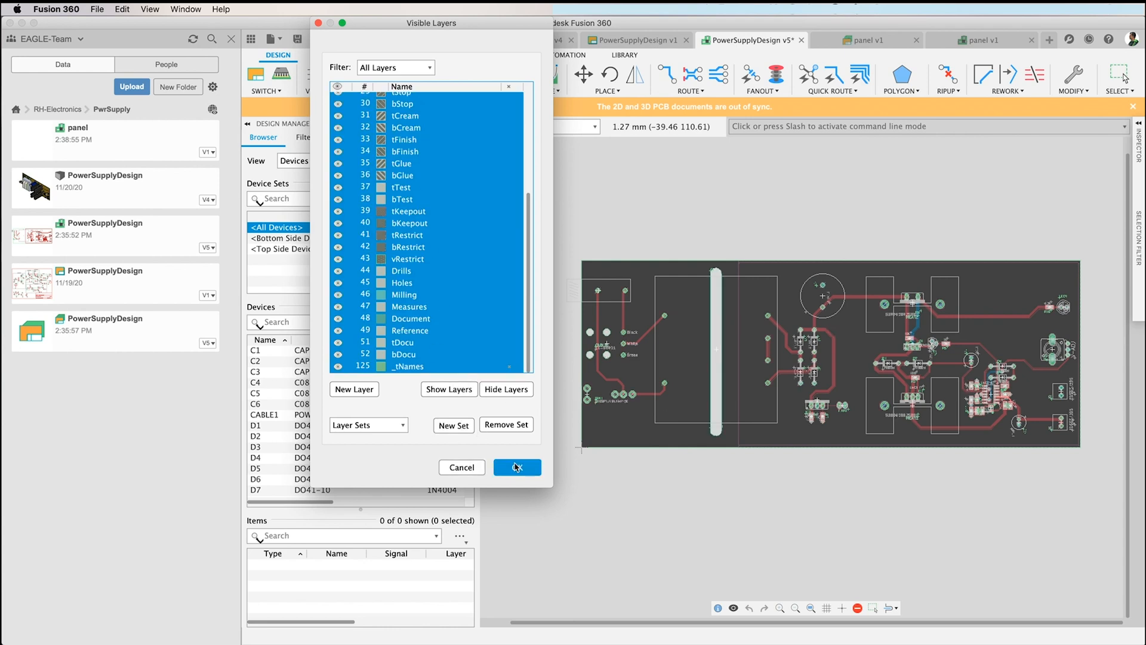
# Step: Confirm layer visibility, copy the board, then change the panel's obstacle mode from Push Violators
pyautogui.click(517, 467)
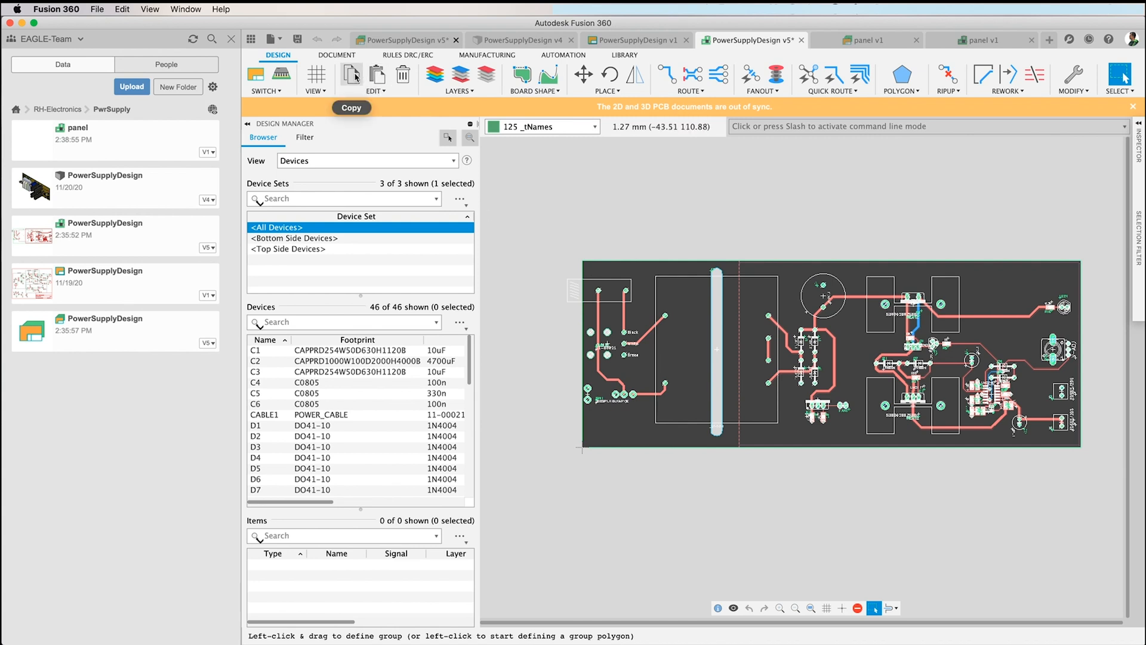
pyautogui.click(351, 76)
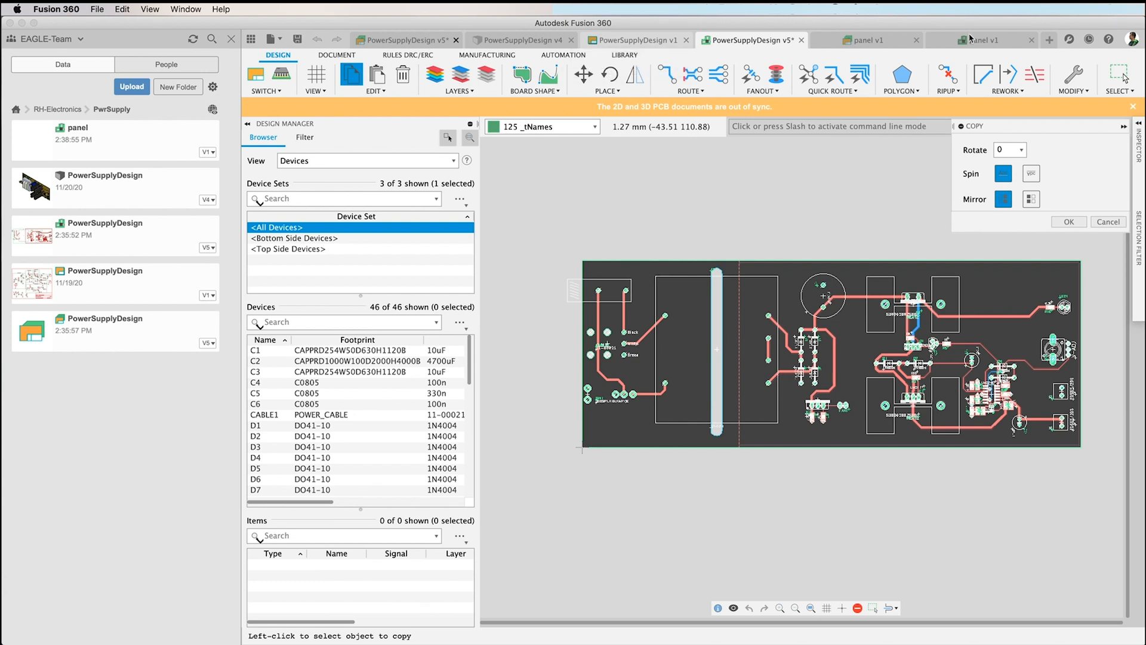
pyautogui.click(987, 39)
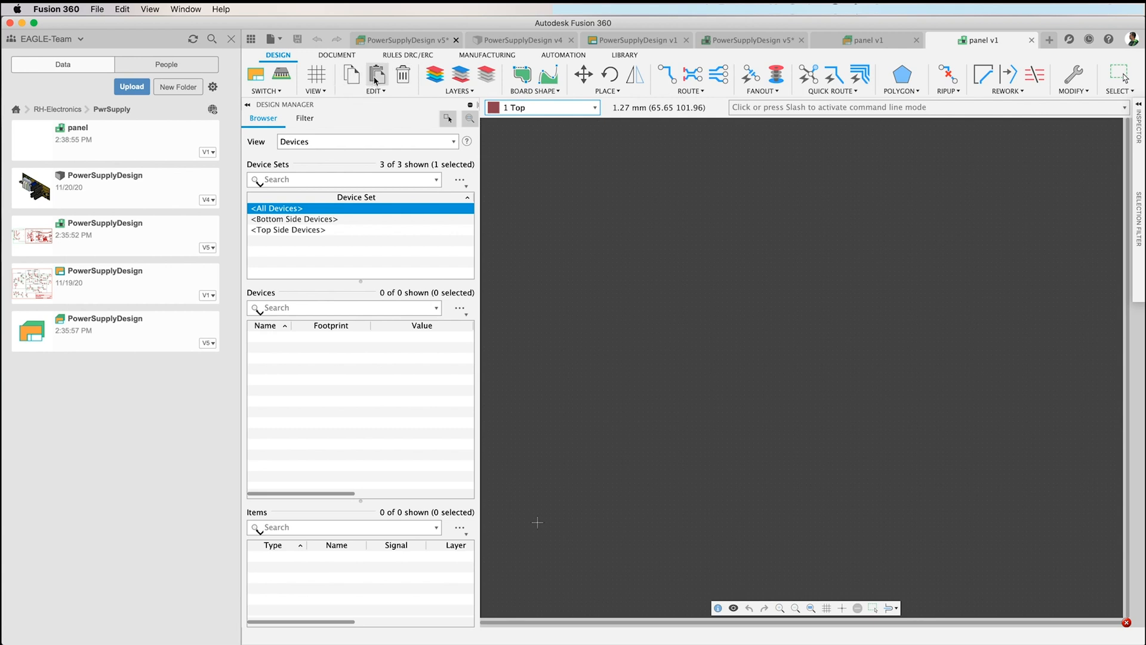
pyautogui.click(1117, 74)
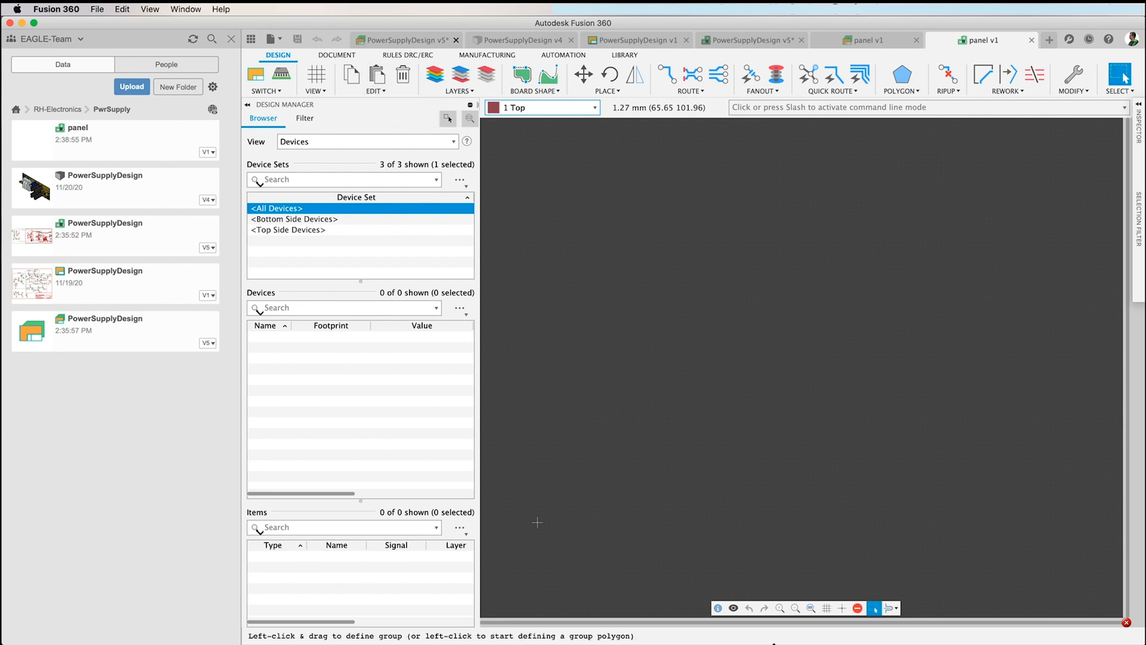
pyautogui.moveTo(890, 608)
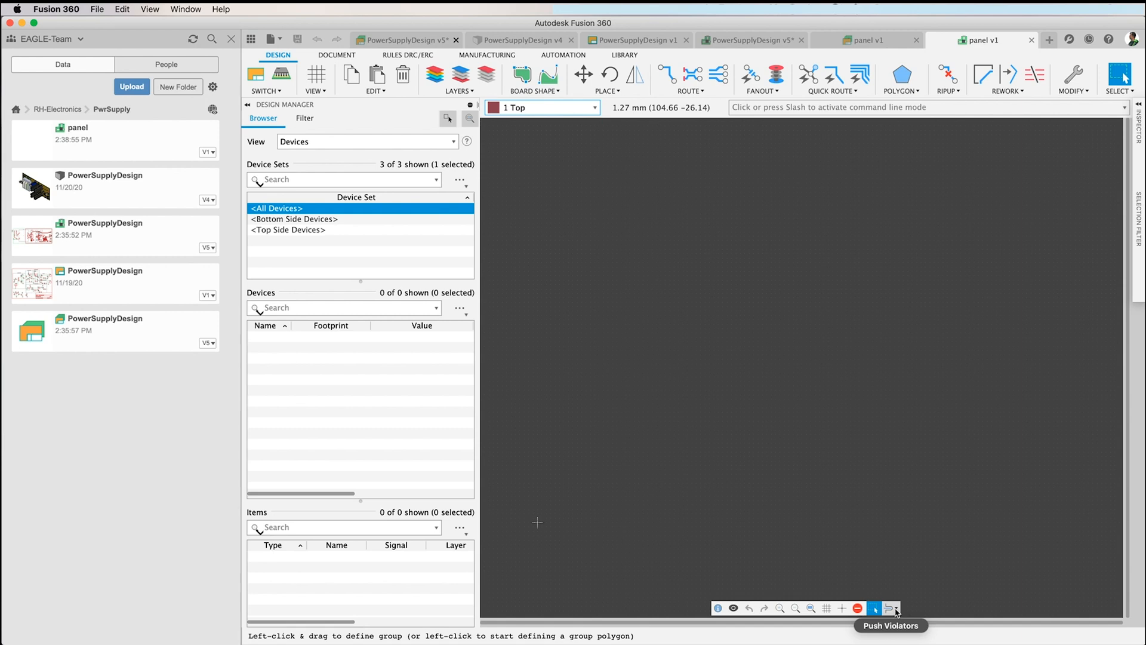
pyautogui.click(889, 608)
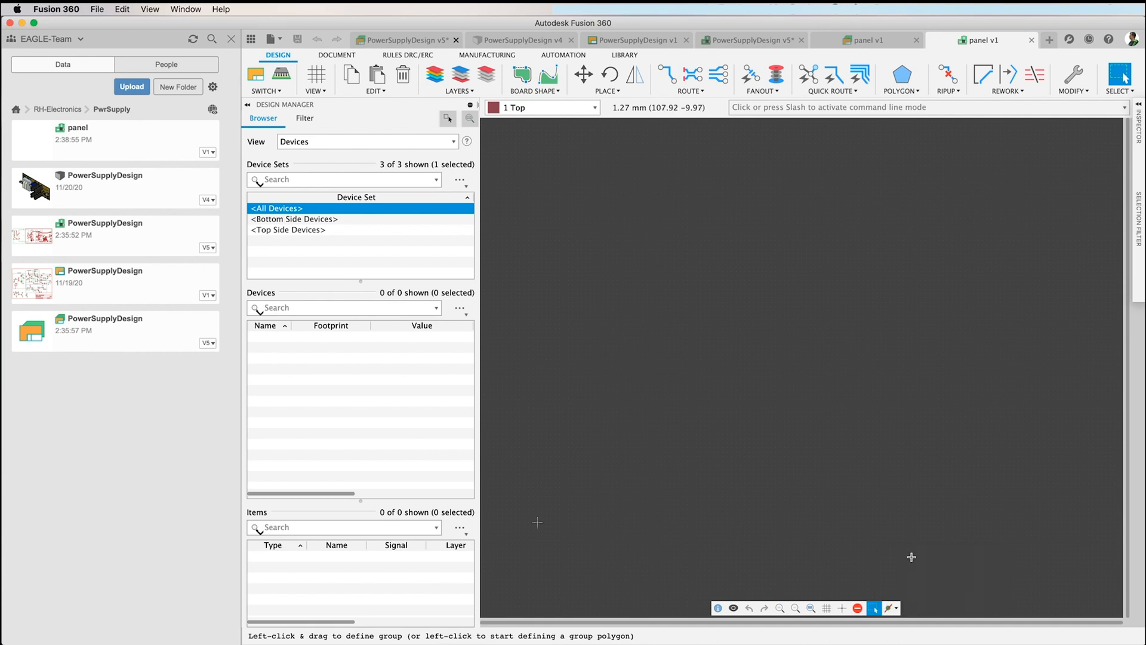
pyautogui.moveTo(482, 203)
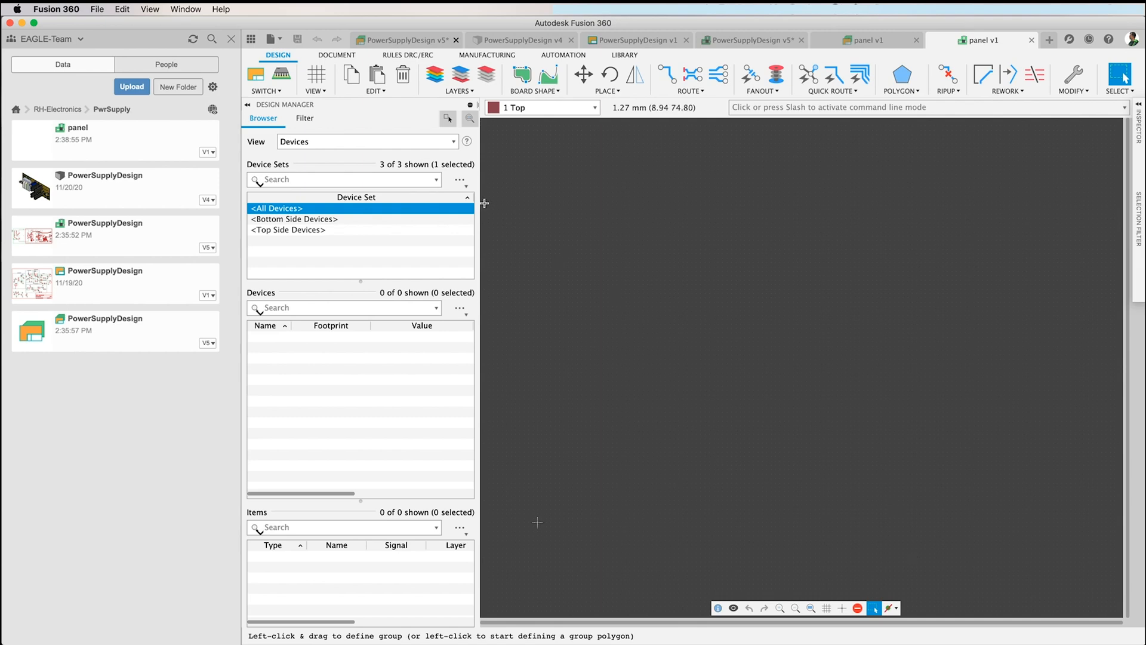
# Step: Paste the PowerSupplyDesign board twice into panel v1, one copy above the other
pyautogui.click(377, 75)
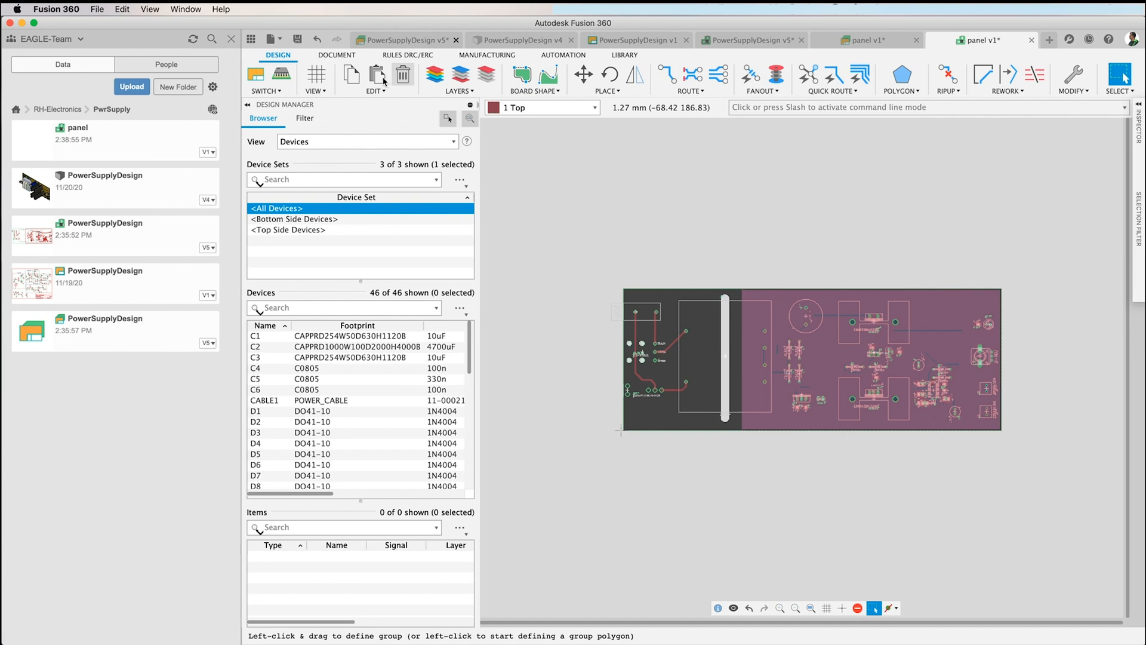
pyautogui.click(376, 75)
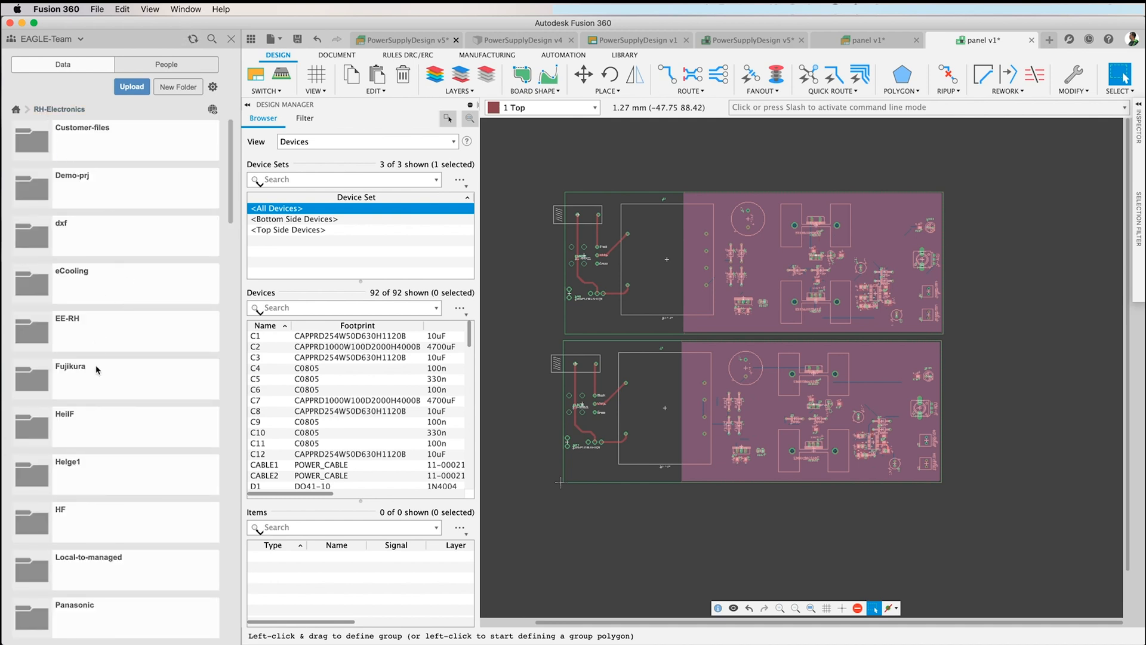
pyautogui.moveTo(99, 480)
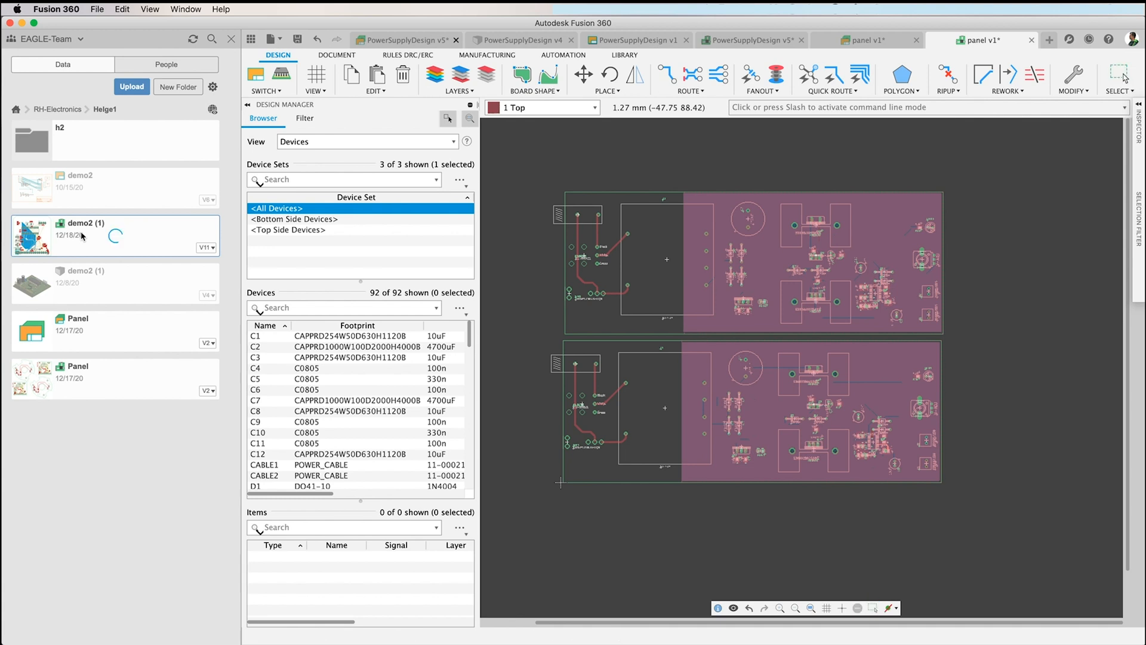
# Step: Open demo2 (1) from RH-Electronics > Helge1 in the Data Panel
pyautogui.doubleClick(114, 236)
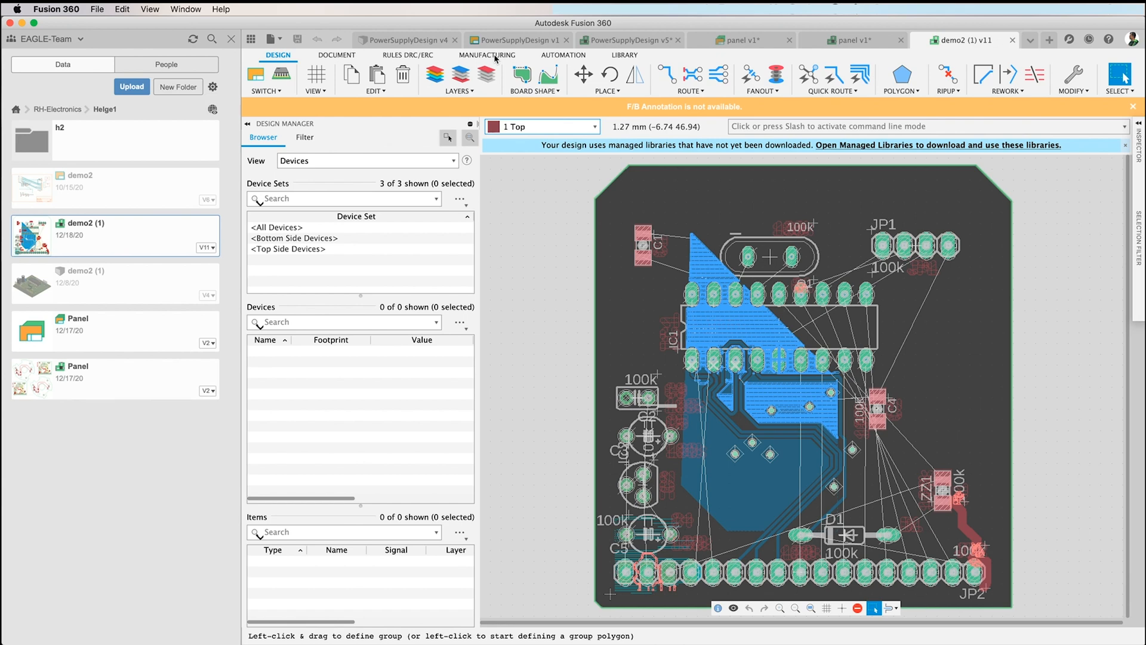
# Step: Run the panelize ULP on demo2 (1) and execute its name-copy commands into layer 125
pyautogui.click(563, 55)
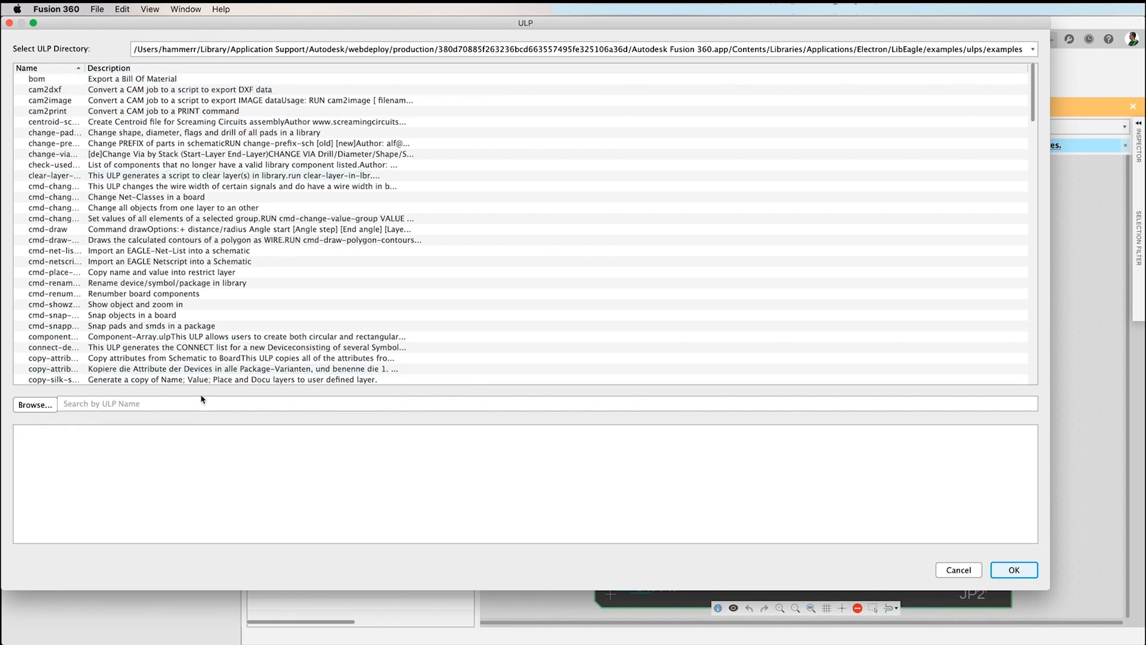
pyautogui.write('p')
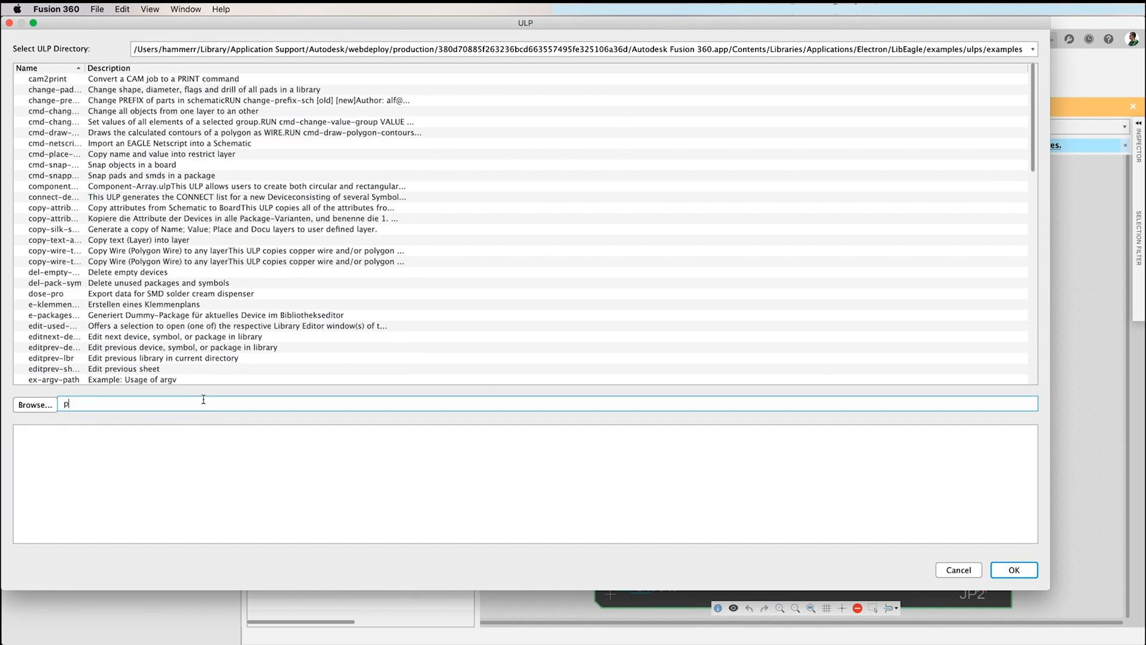
pyautogui.write('ane')
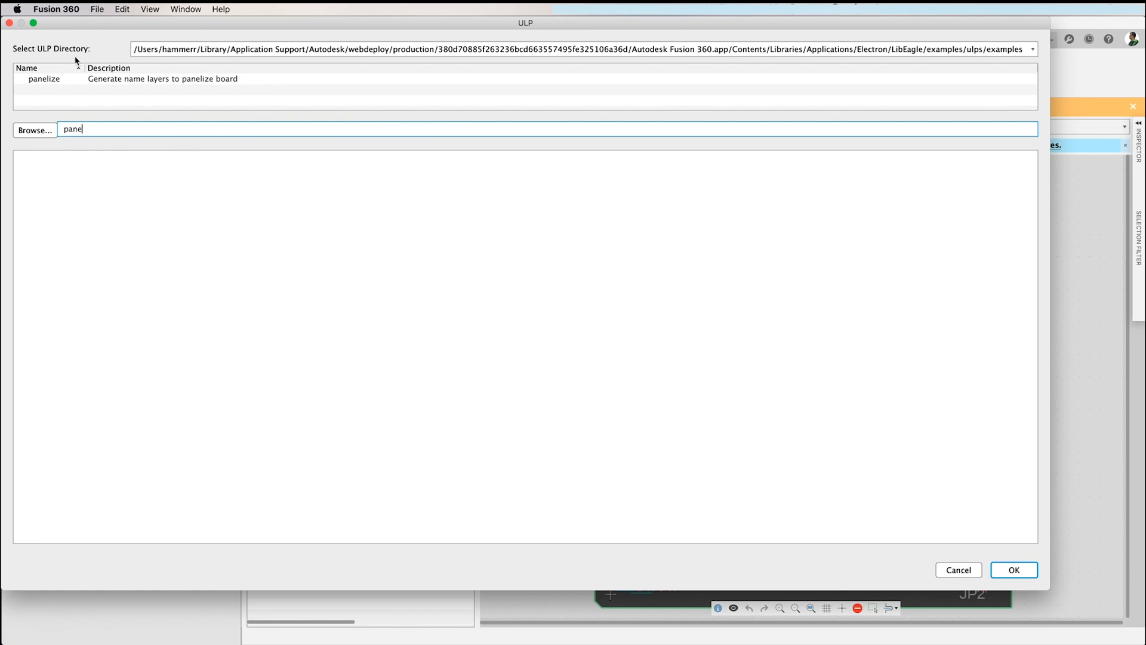
pyautogui.click(43, 79)
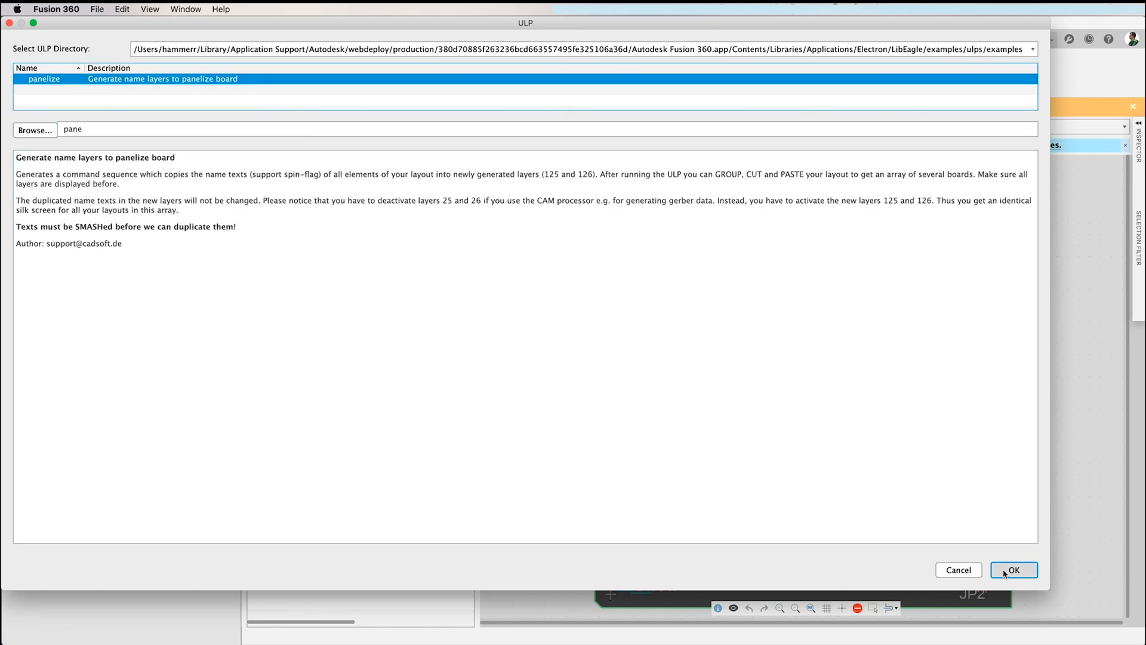
pyautogui.click(1014, 570)
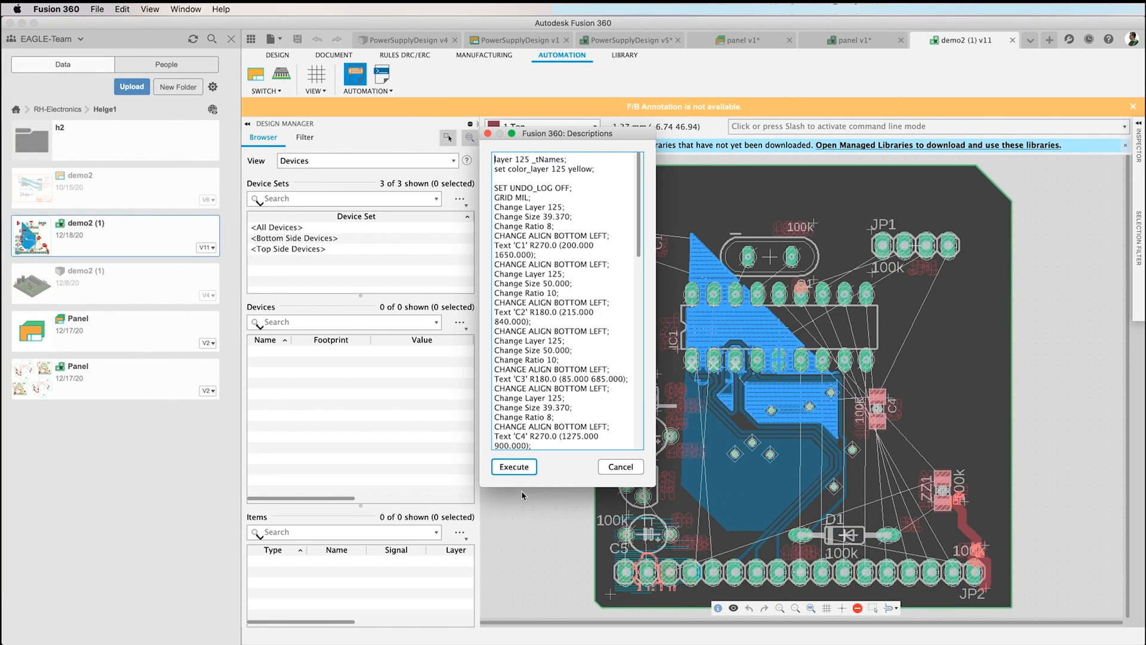
pyautogui.click(514, 467)
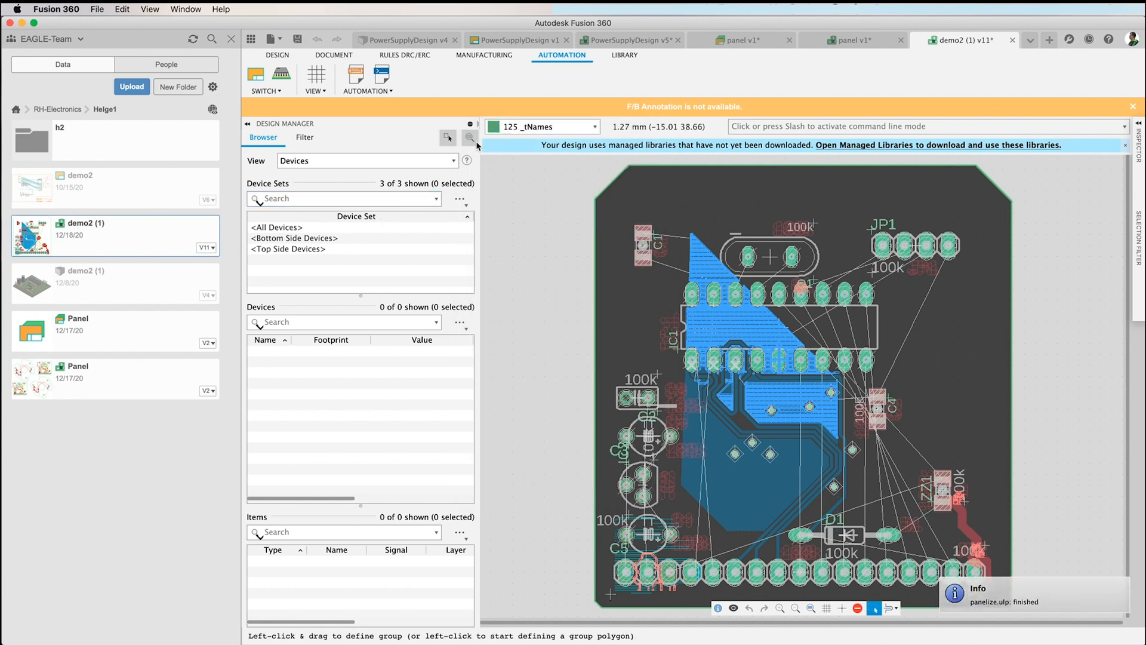
pyautogui.click(277, 55)
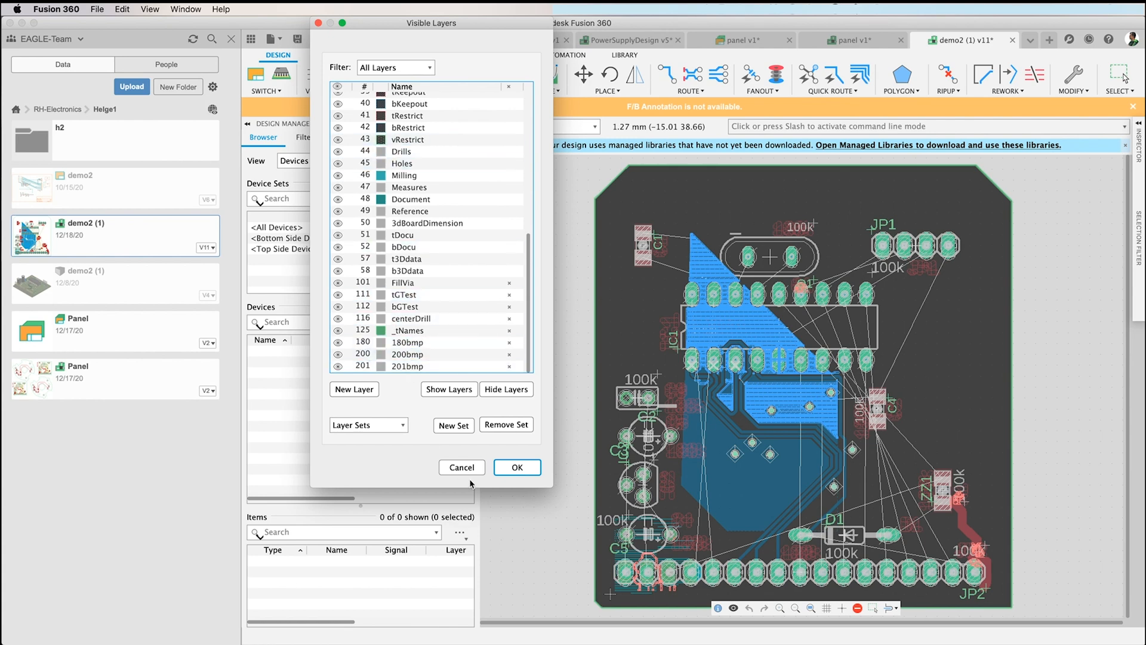
pyautogui.click(517, 467)
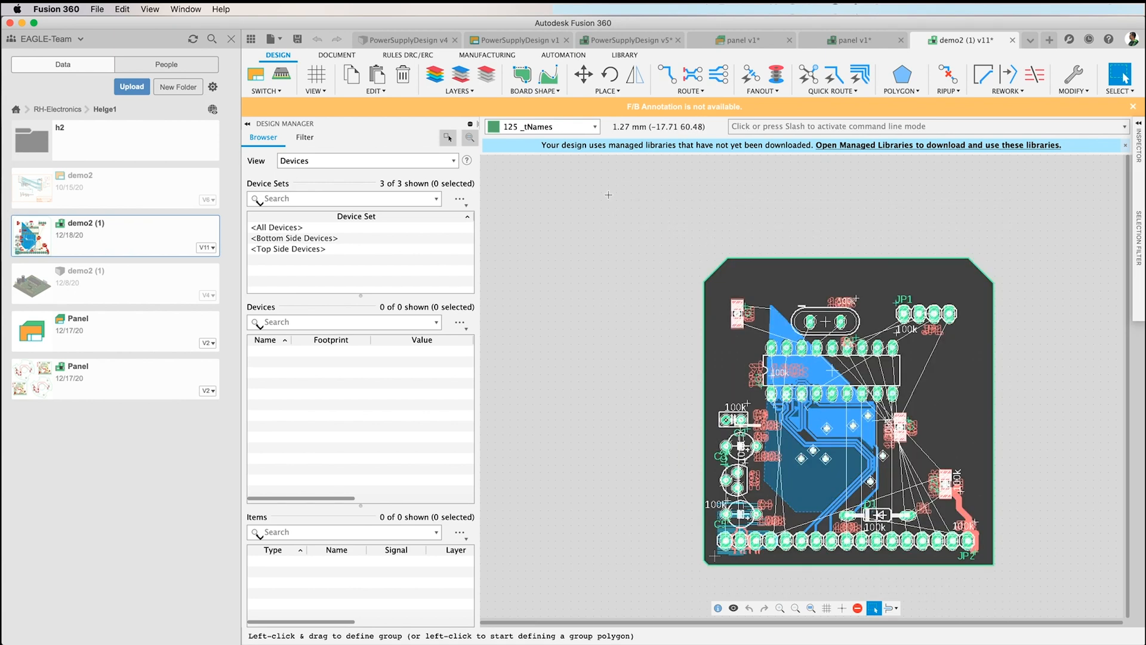
pyautogui.moveTo(377, 76)
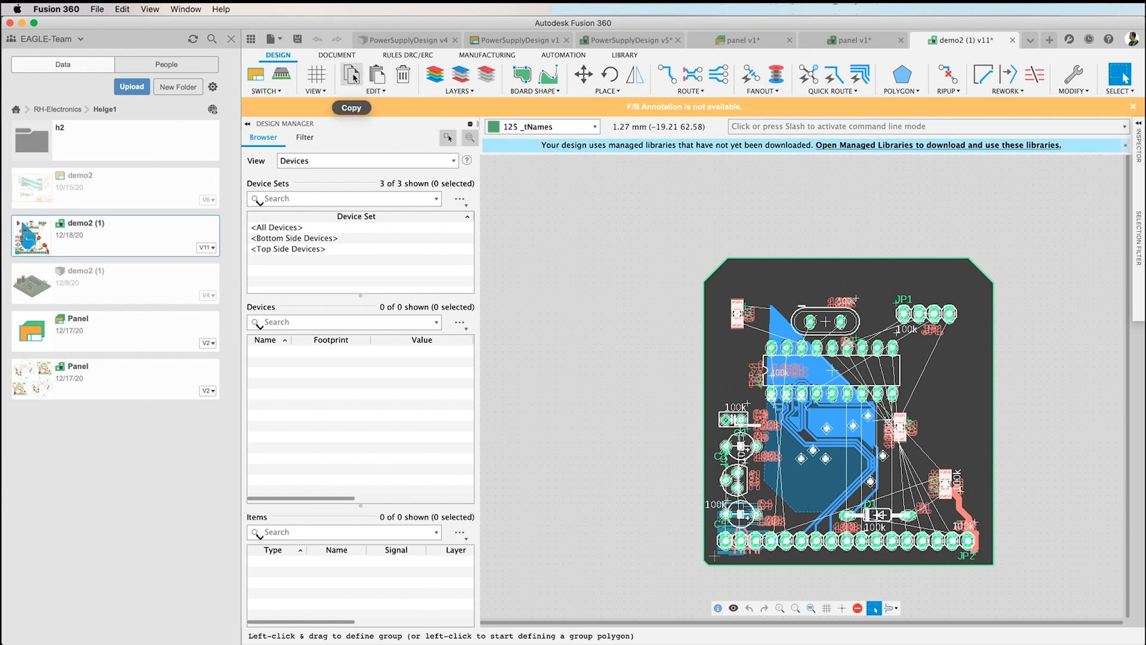
# Step: Copy the whole demo2 (1) board with the Edit group's Copy command
pyautogui.click(351, 75)
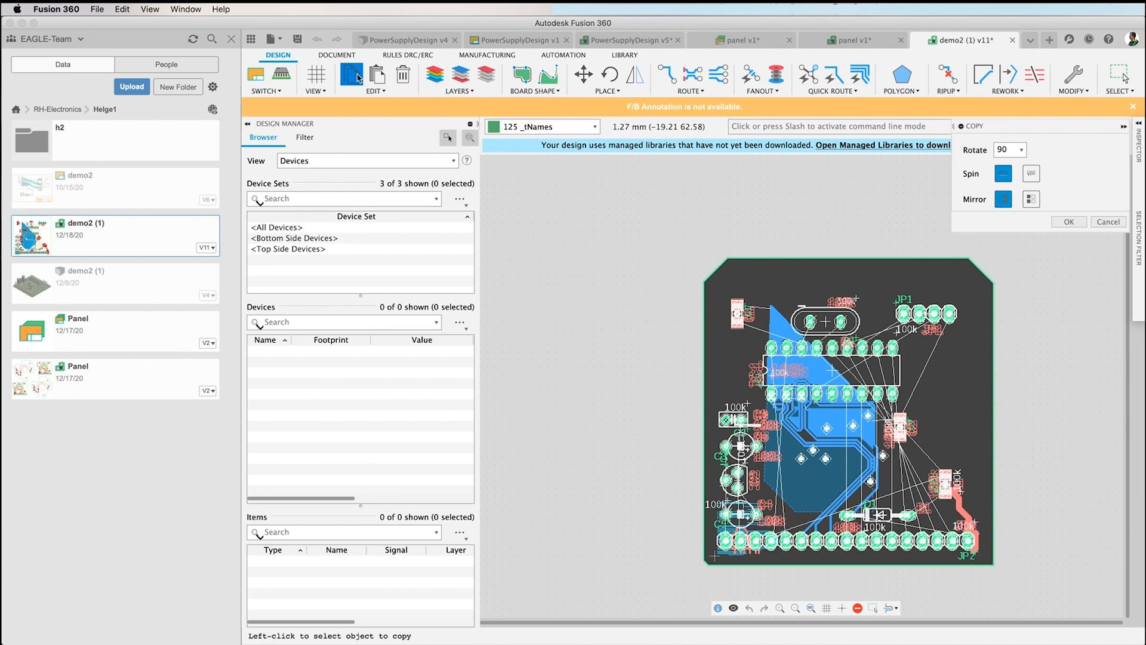
pyautogui.moveTo(853, 39)
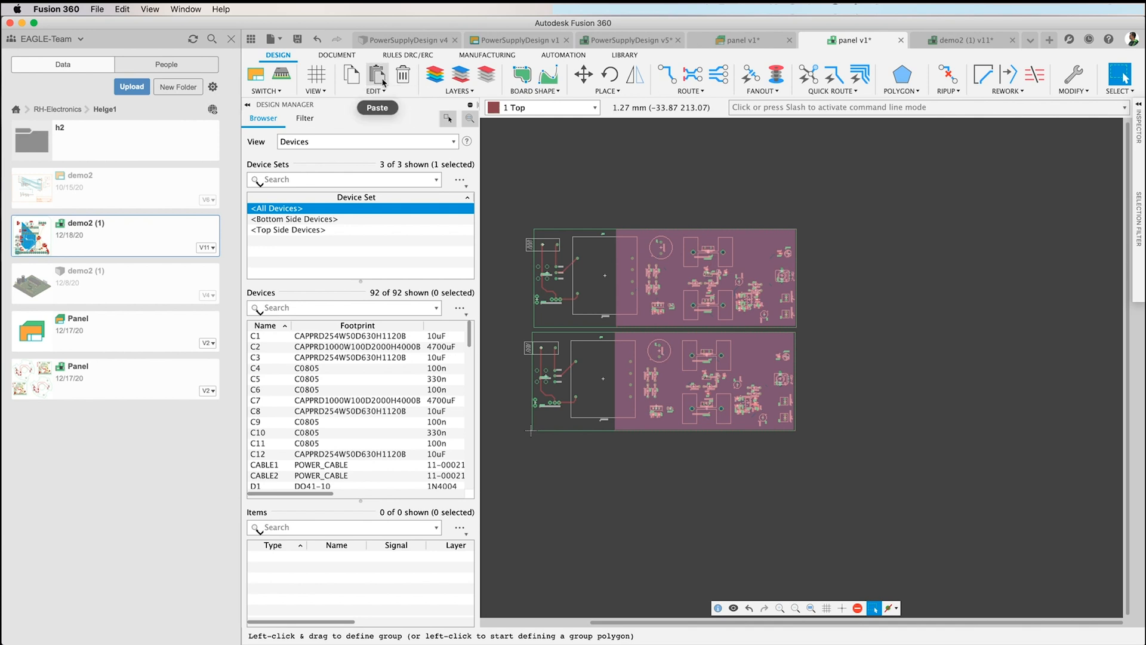
# Step: Paste the copied demo2 board into the panel beside the lower PowerSupplyDesign board
pyautogui.click(377, 76)
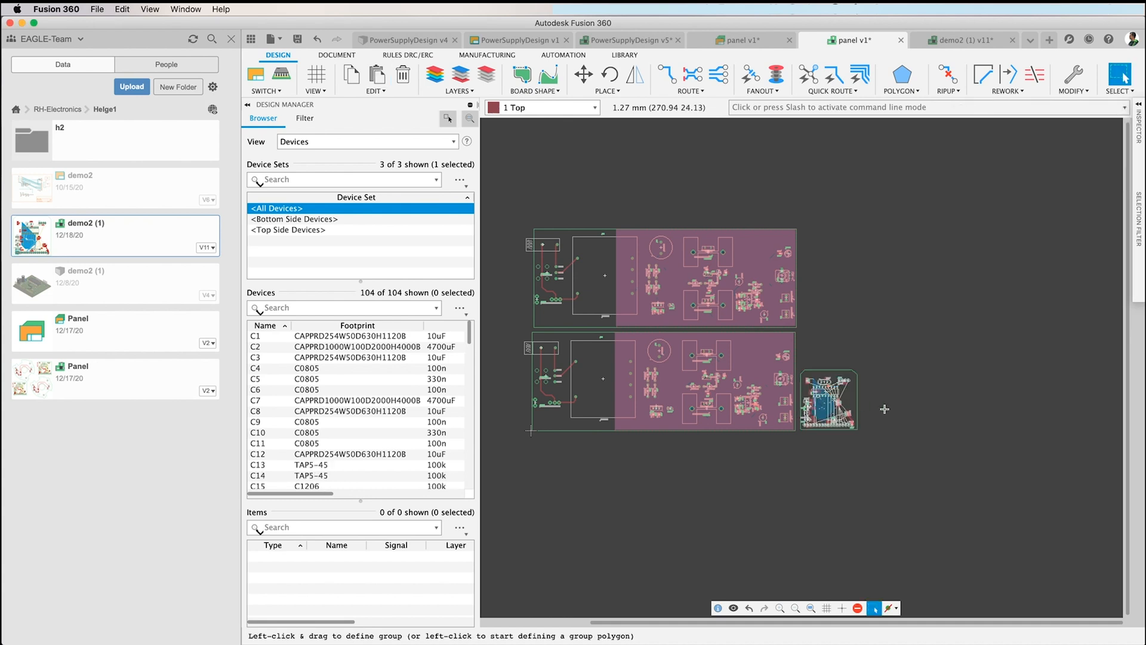
pyautogui.moveTo(899, 408)
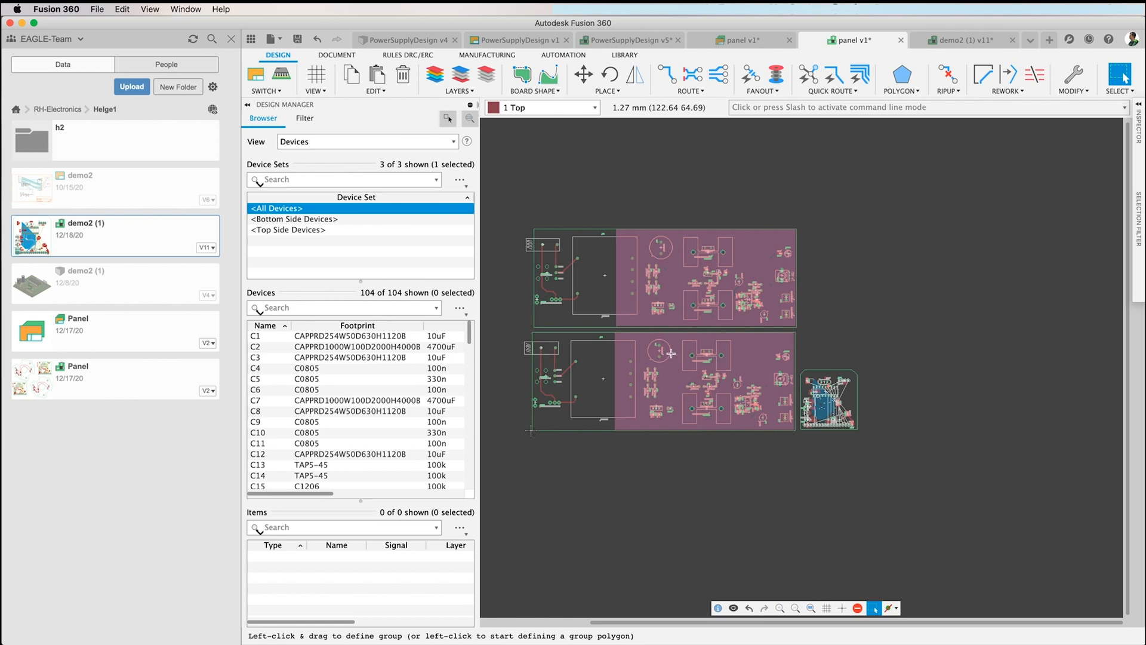
pyautogui.moveTo(662, 355)
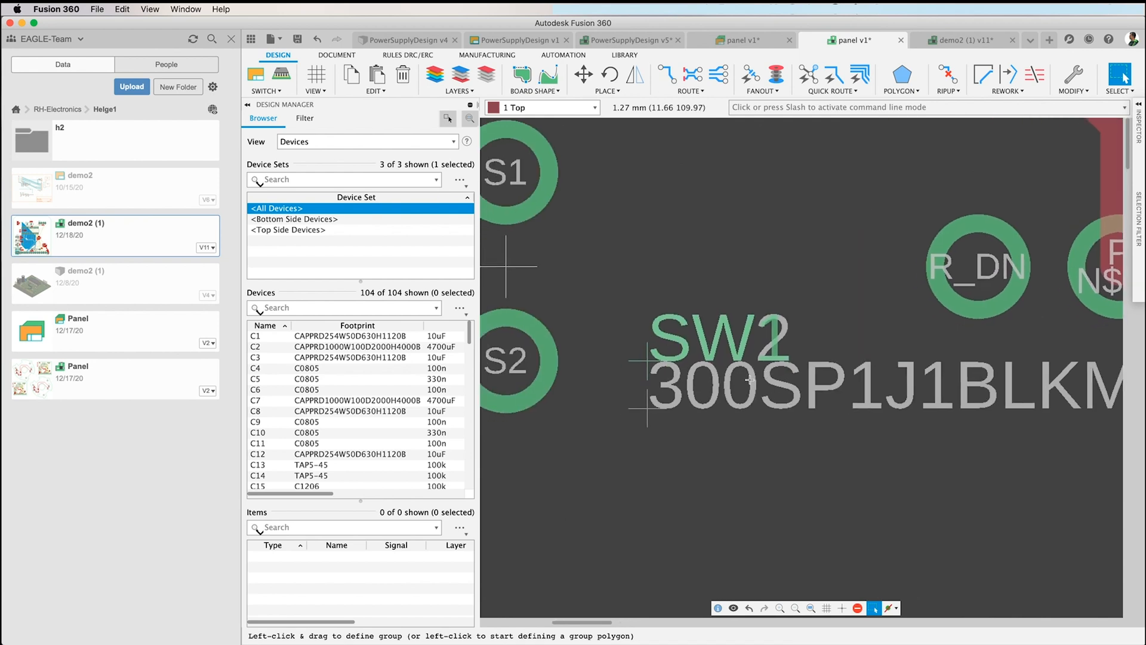
pyautogui.moveTo(666, 285)
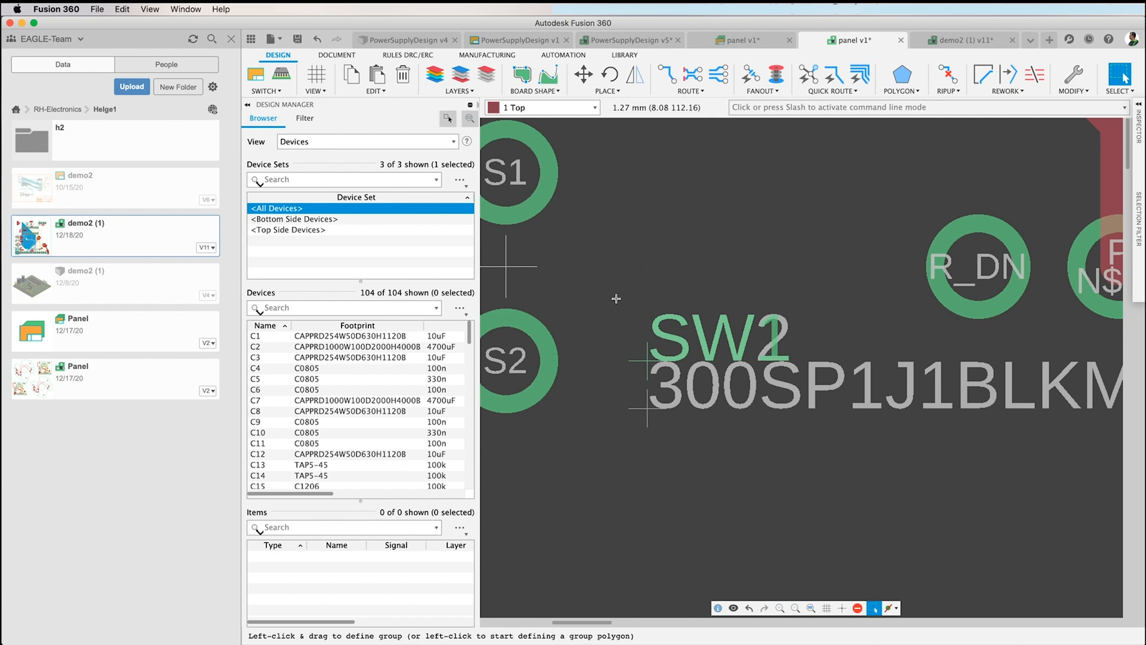
pyautogui.moveTo(544, 254)
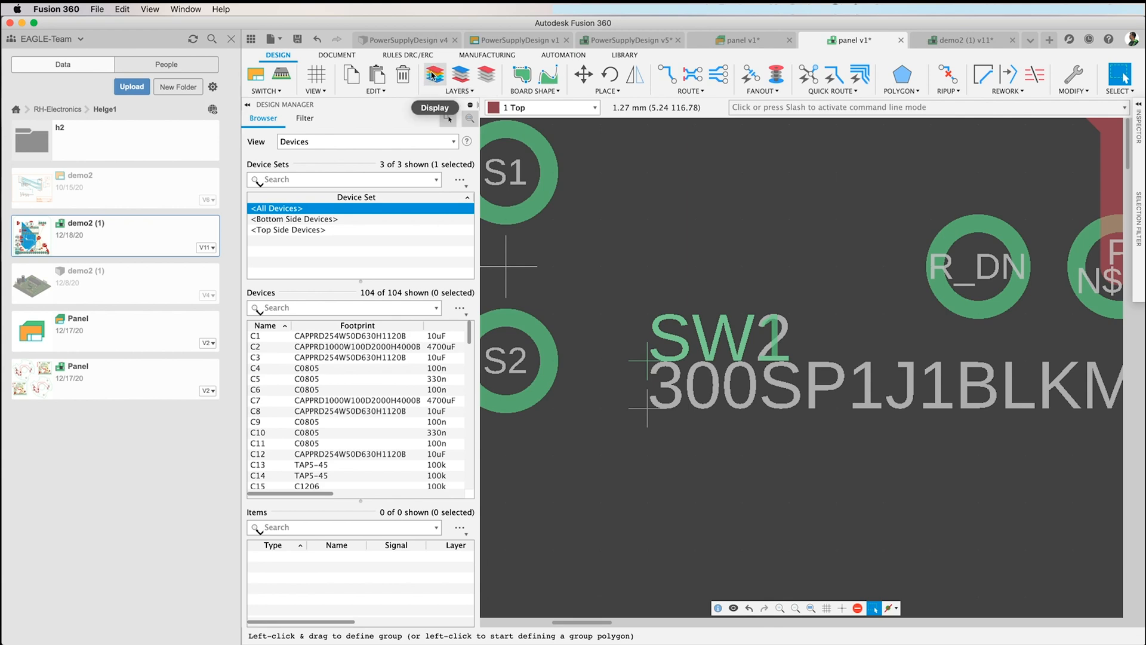
# Step: Turn on visibility of layer 125 _tNames in Visible Layers and confirm
pyautogui.click(434, 72)
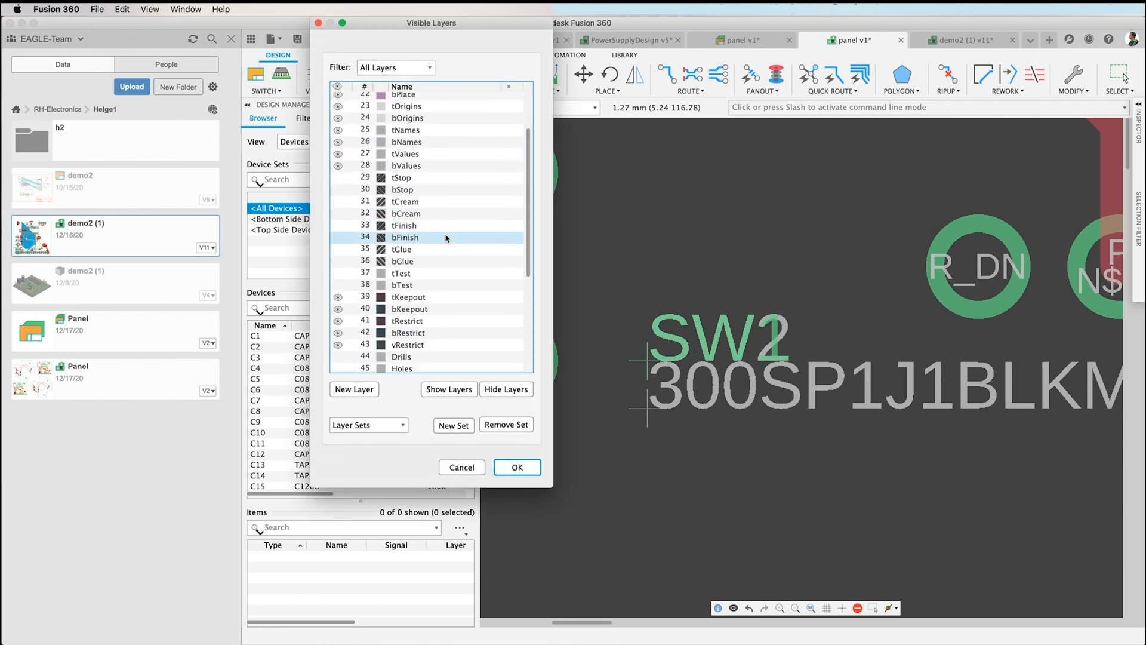
pyautogui.scroll(-3)
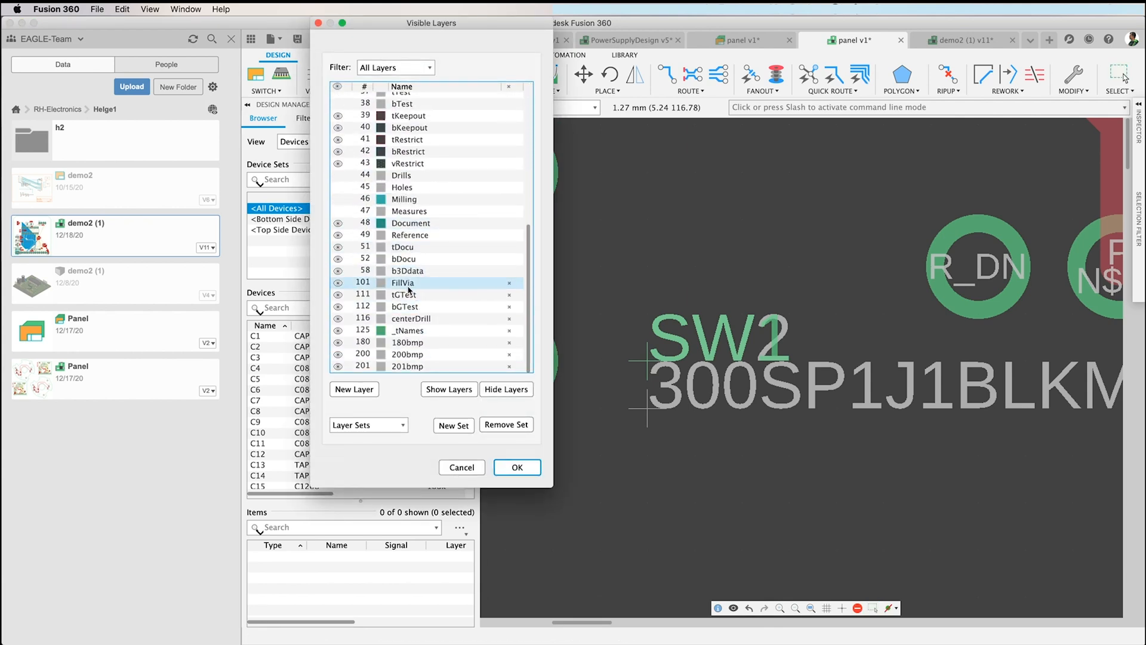
pyautogui.click(408, 330)
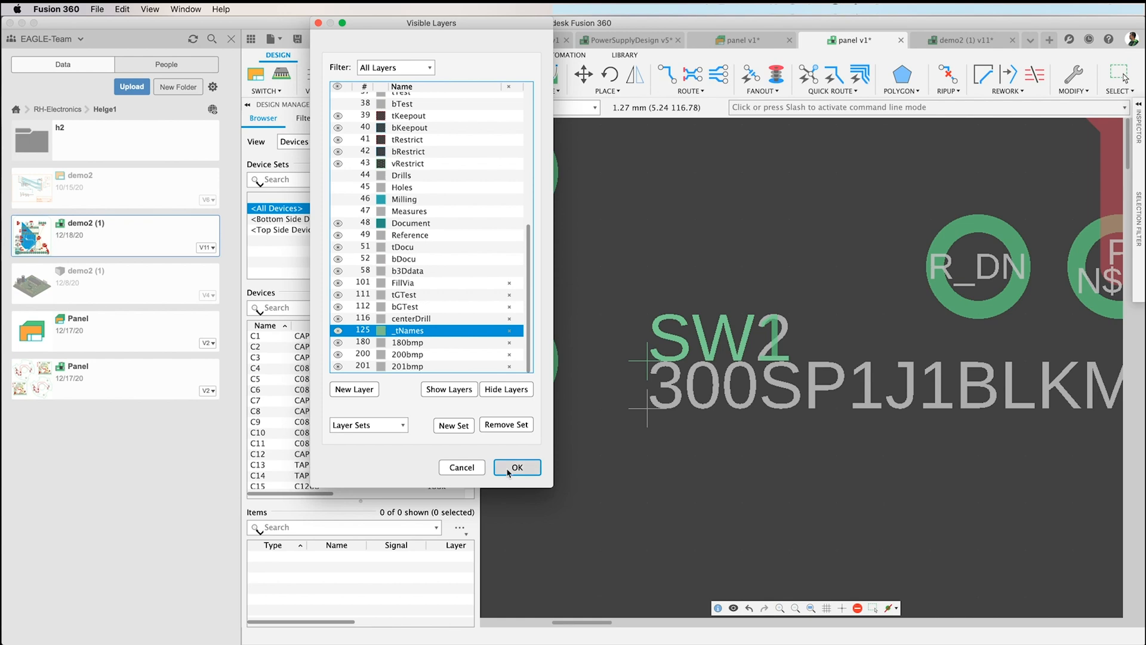
pyautogui.click(517, 467)
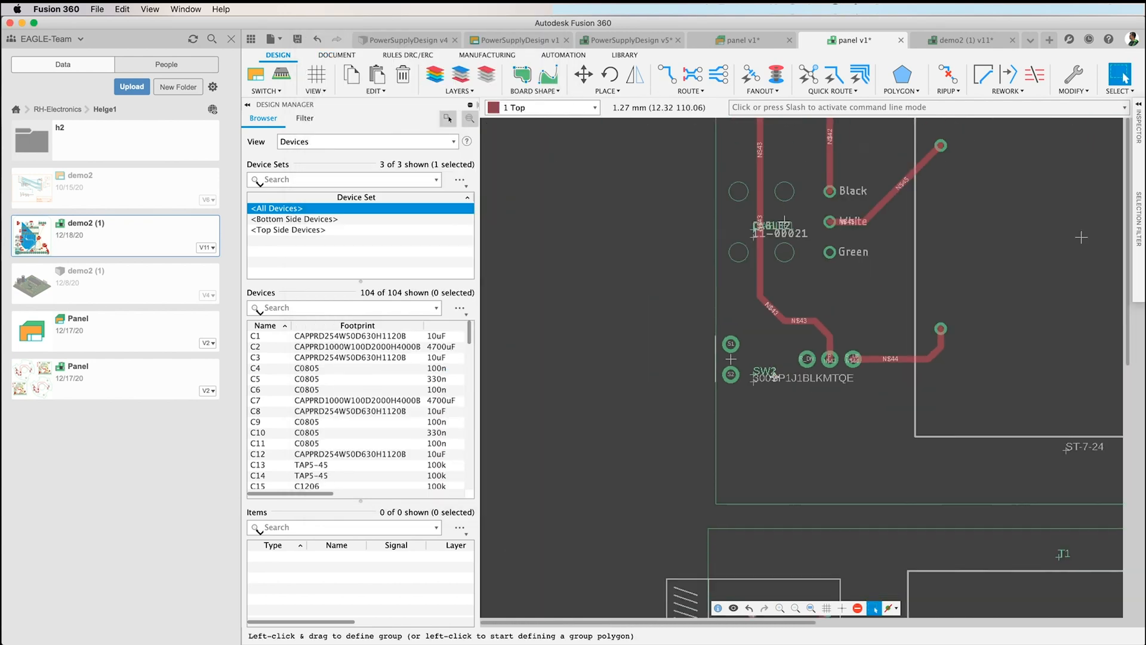
pyautogui.scroll(-3)
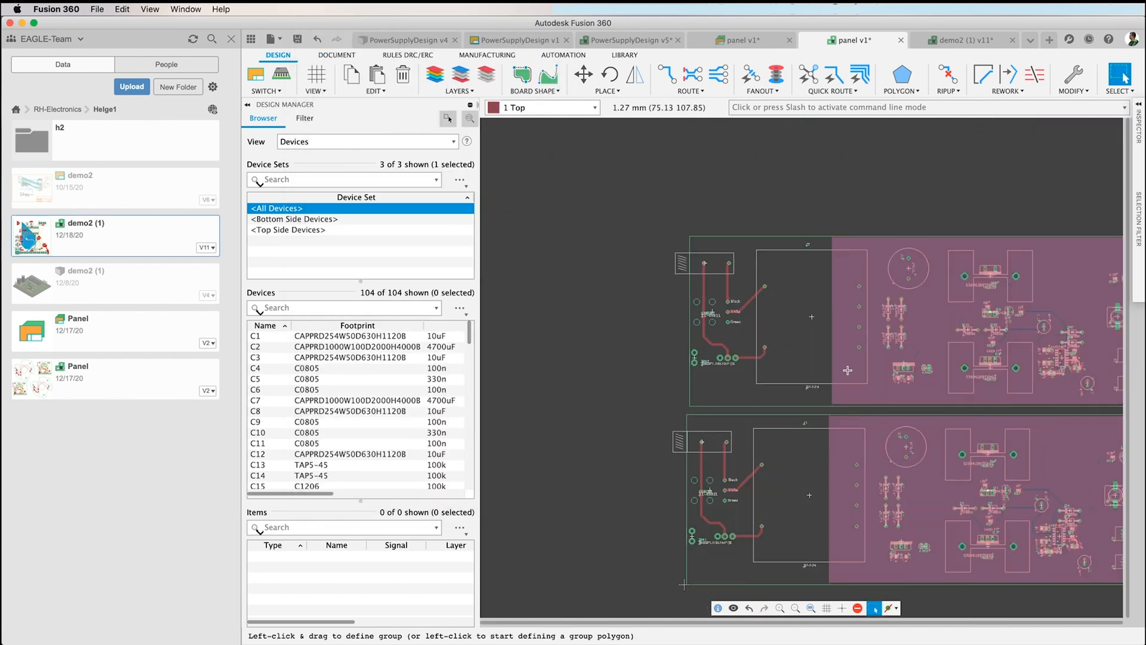